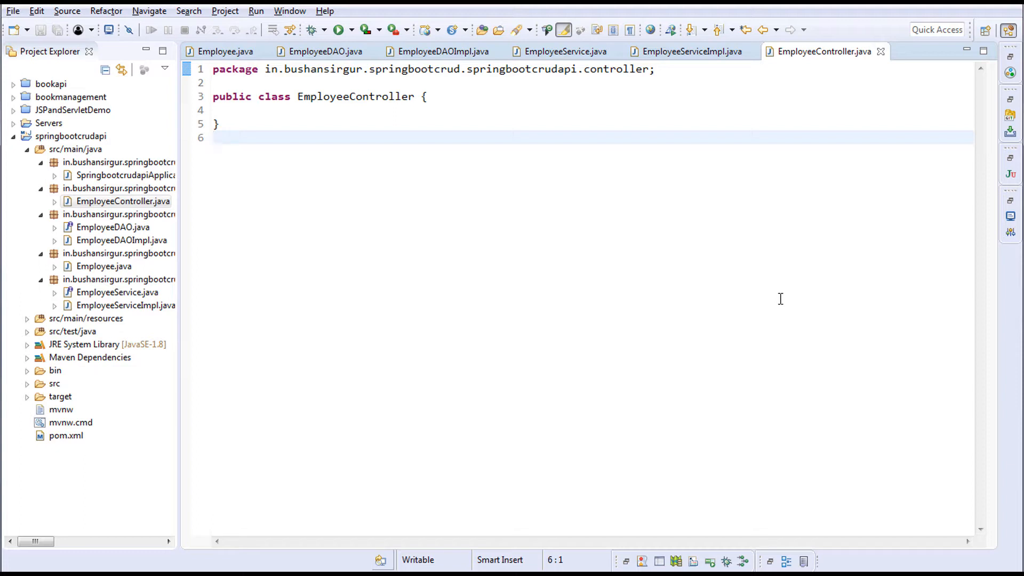
mouse_move(856, 124)
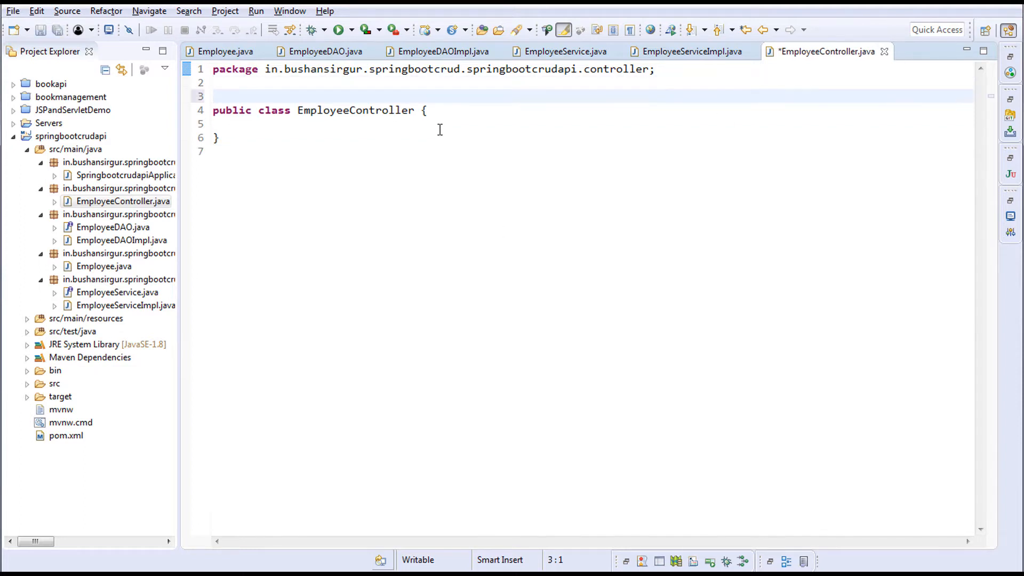
text(@)
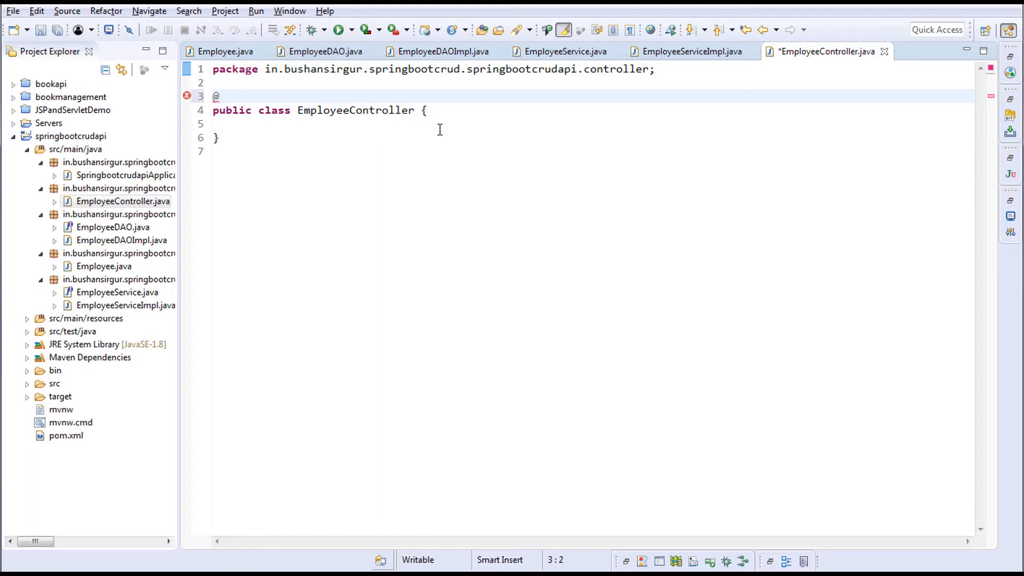
text(Rest)
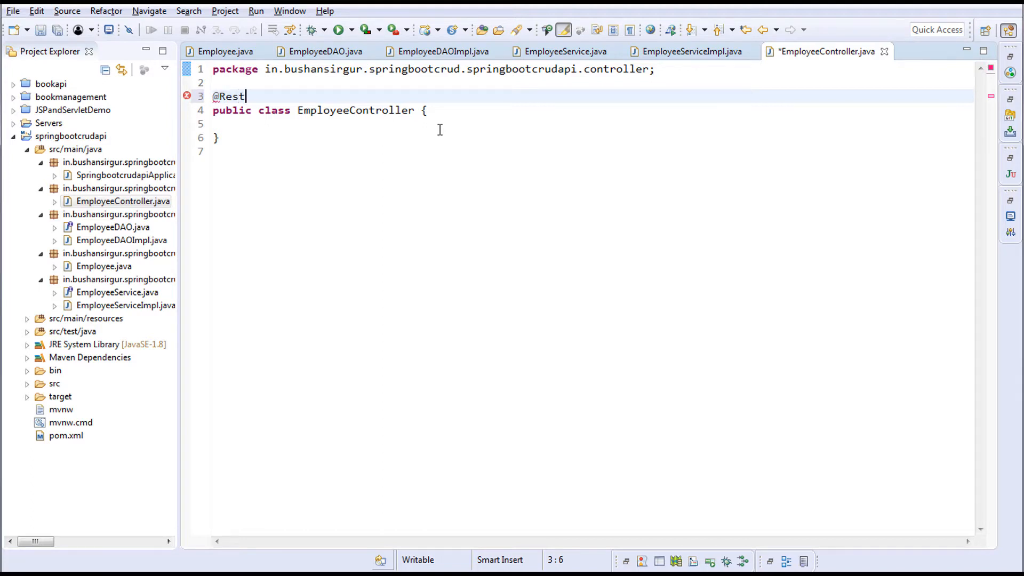
key(Enter)
text(@)
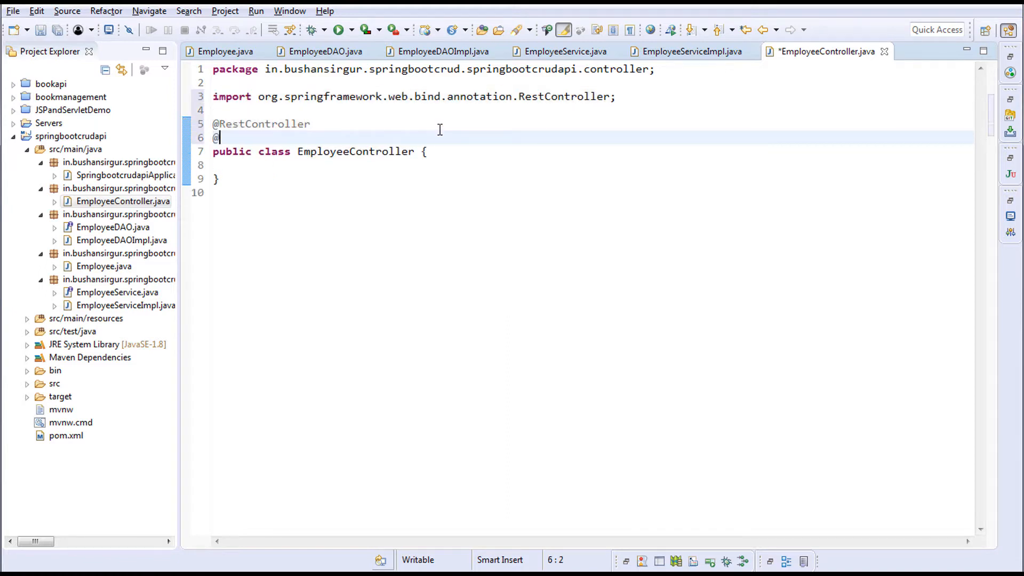
text(Requ)
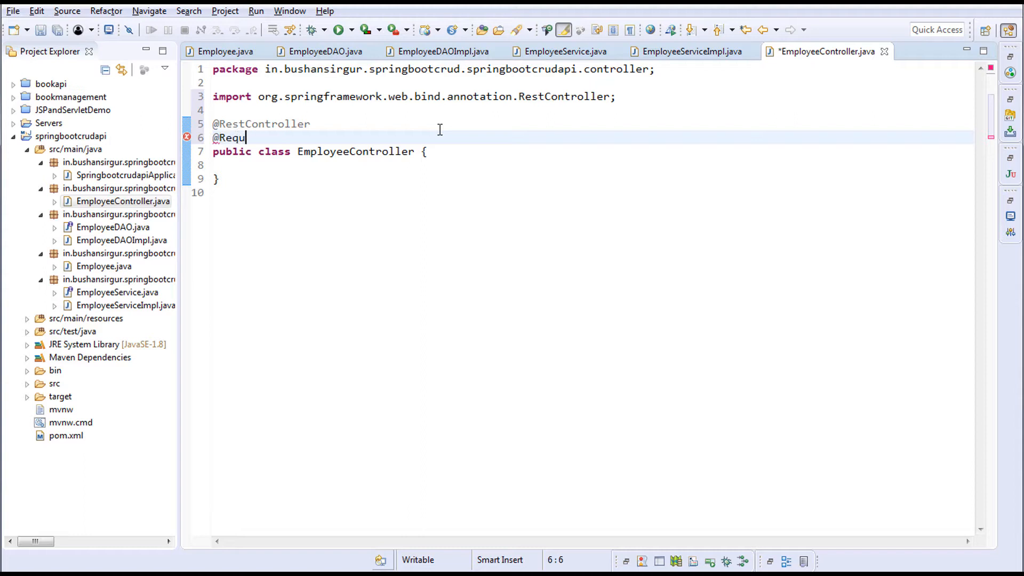
key(Enter)
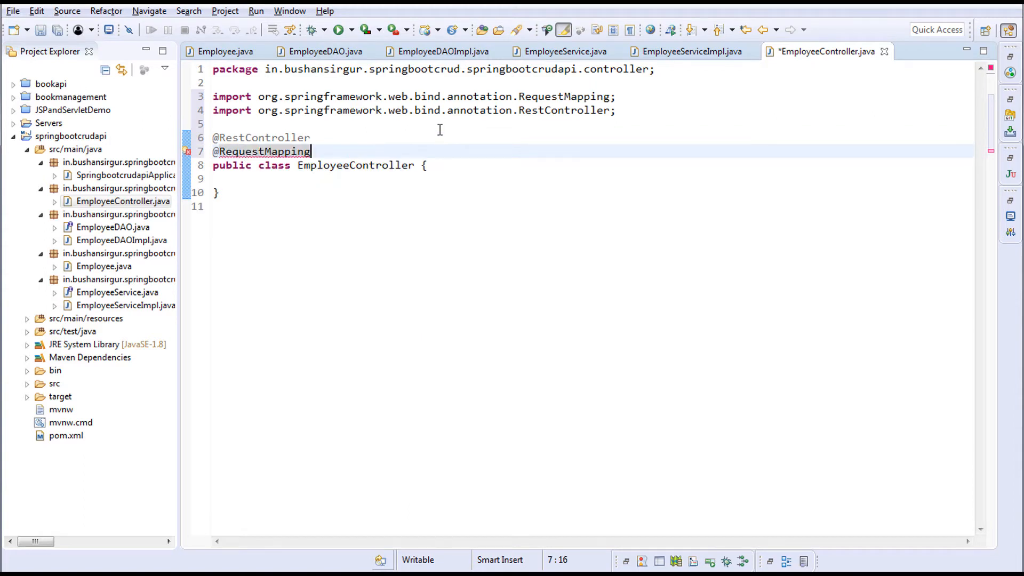
text(())
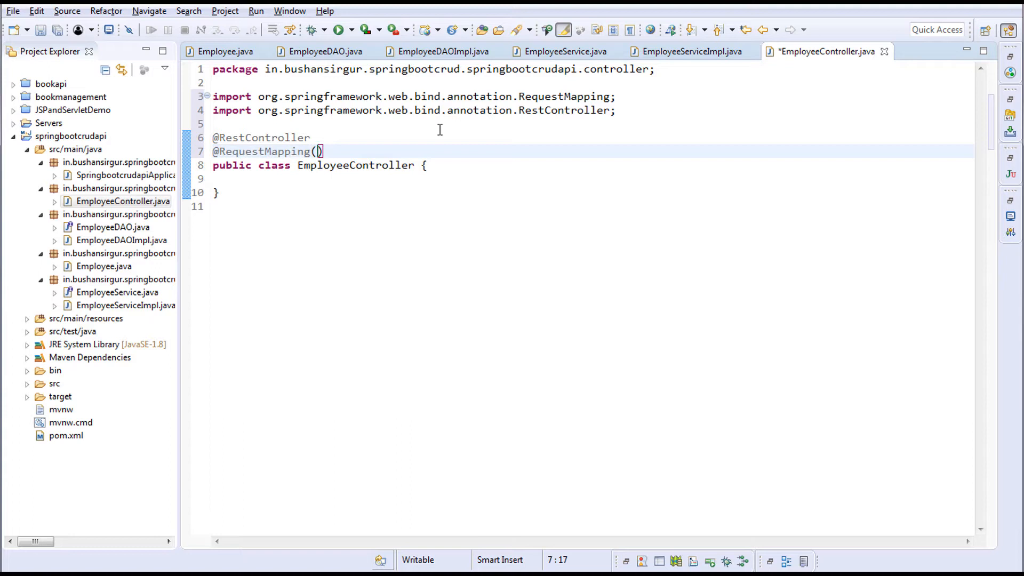
text("/")
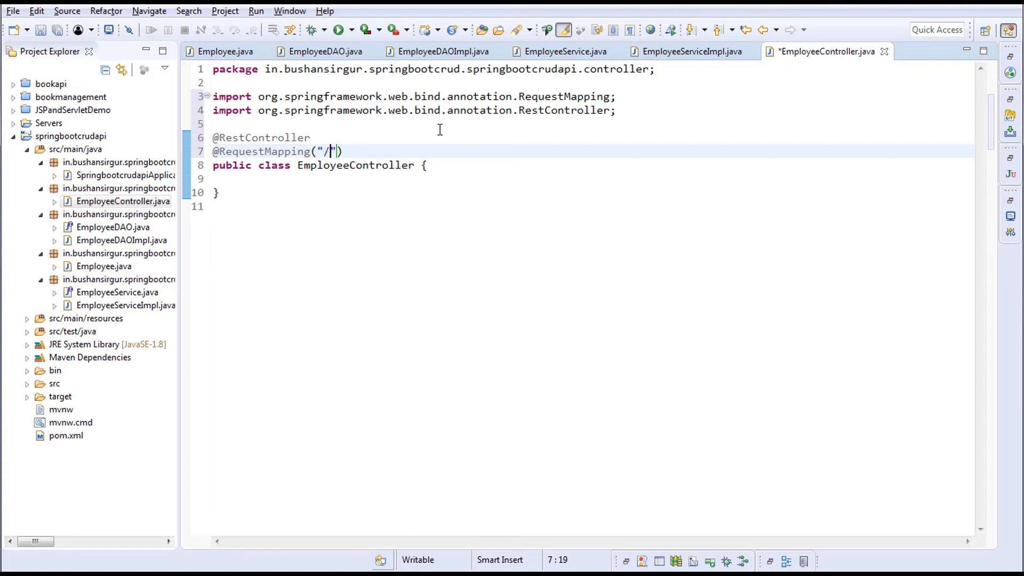
text(api)
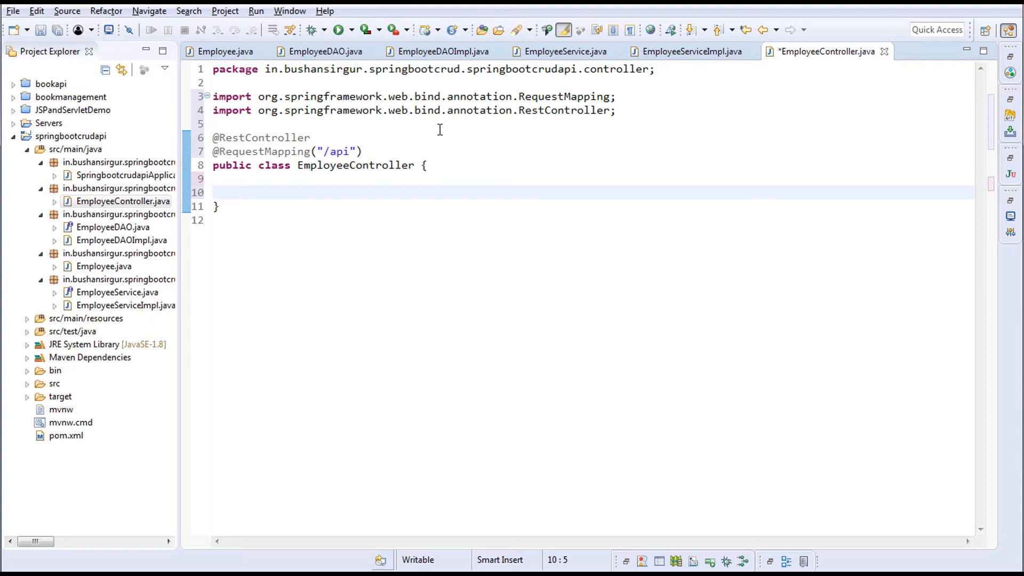
text(pul)
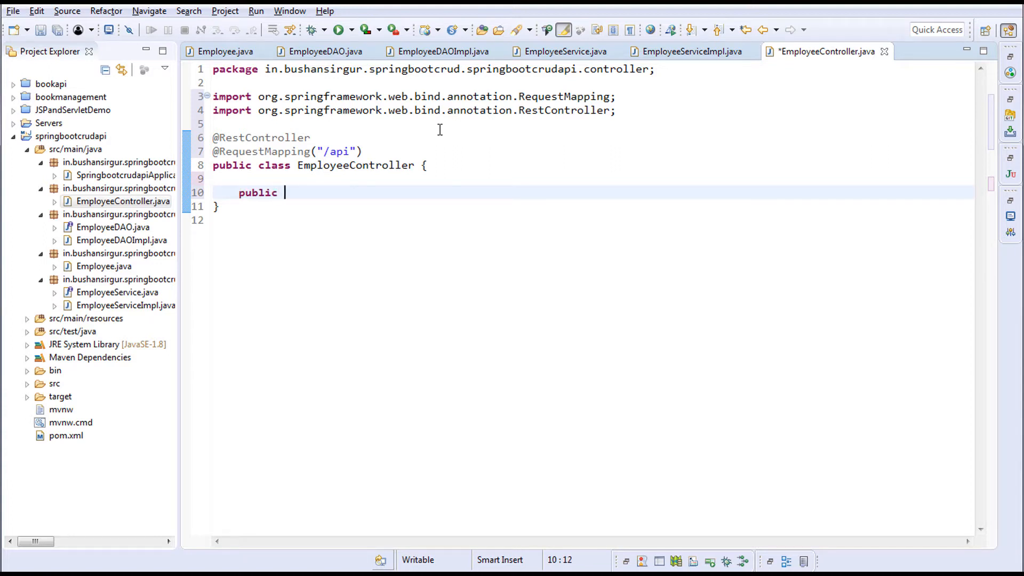
text(List)
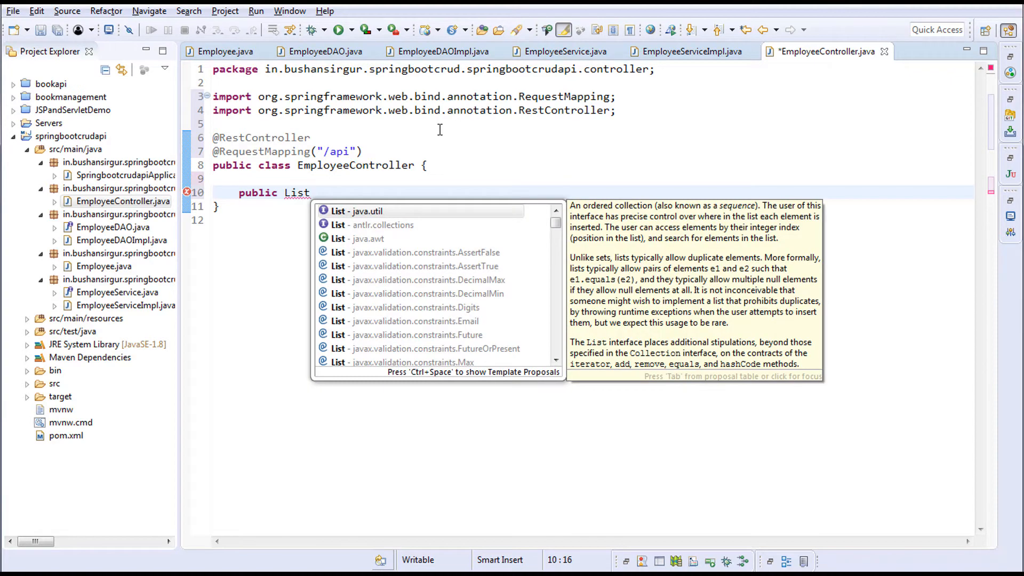
click(358, 211)
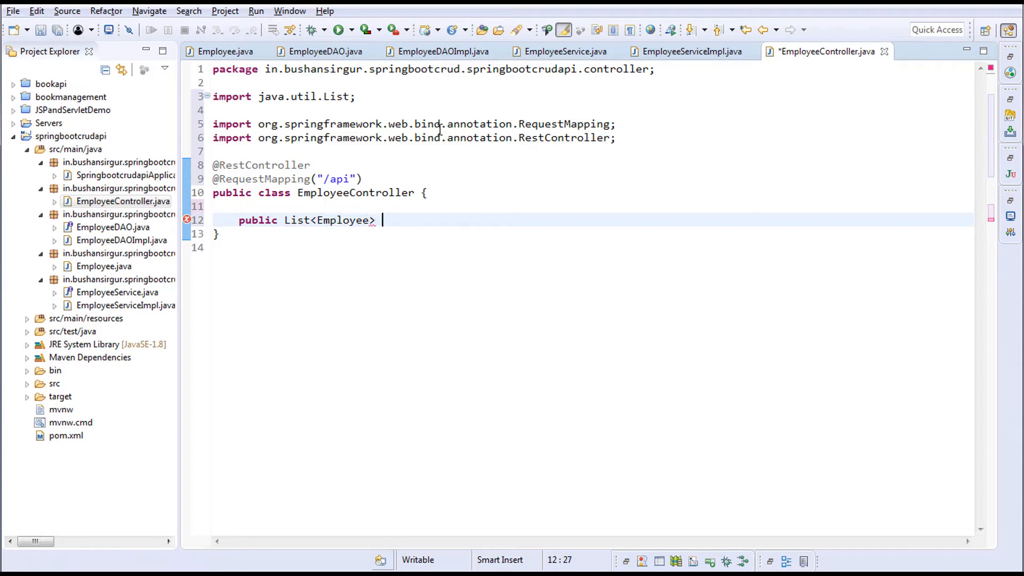
text(get())
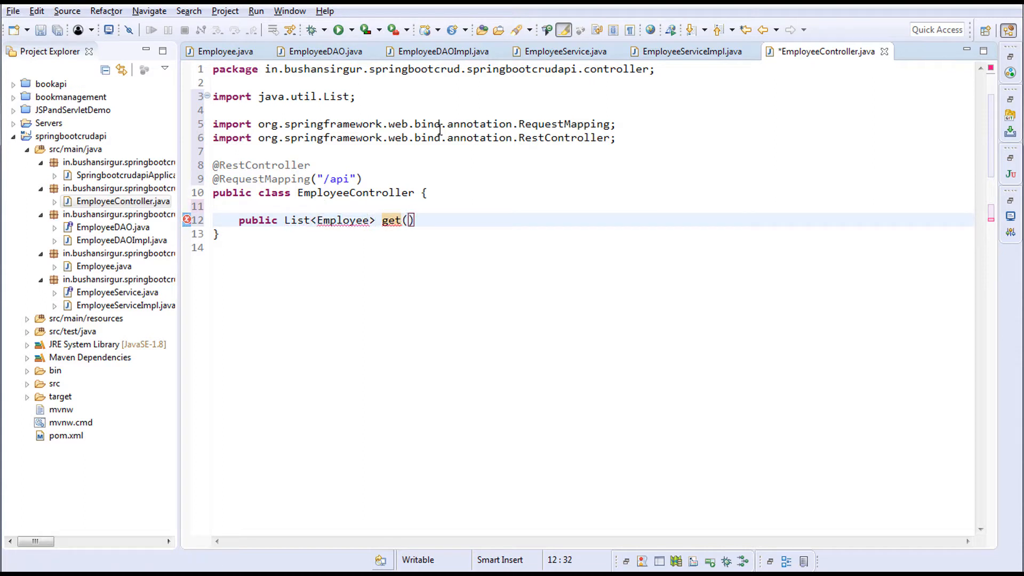
text({)
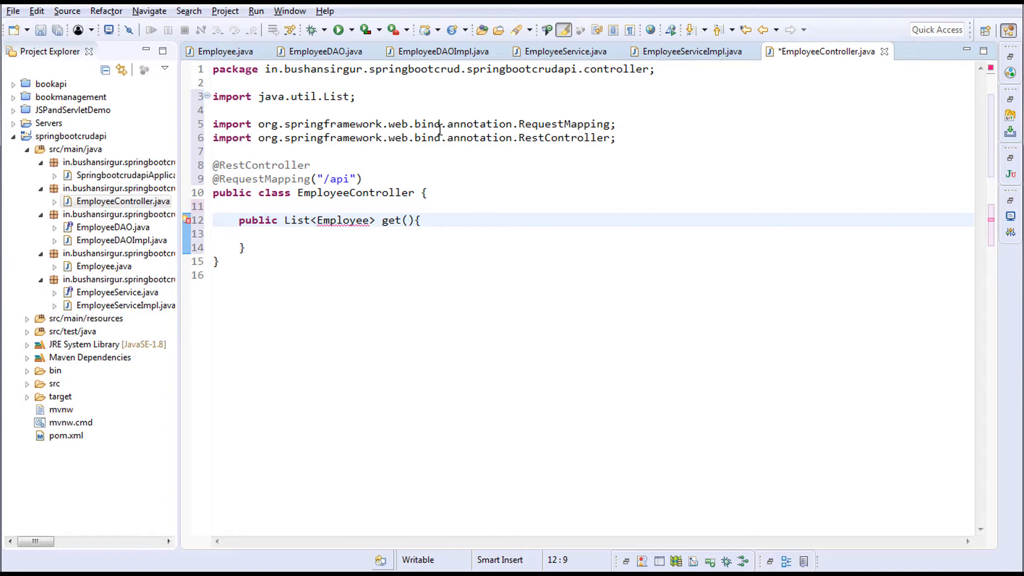
text(@Re)
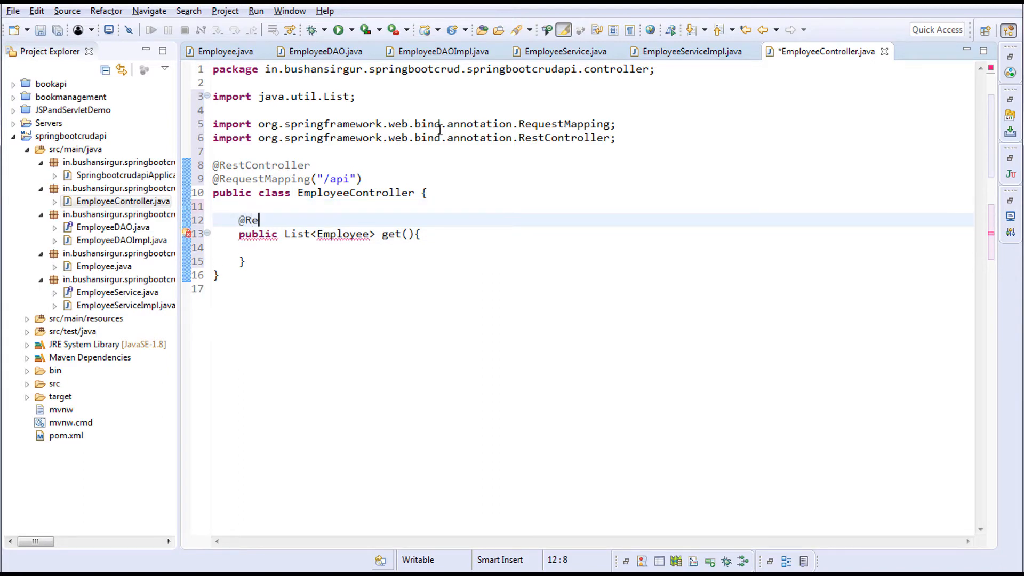
text(questMapping()
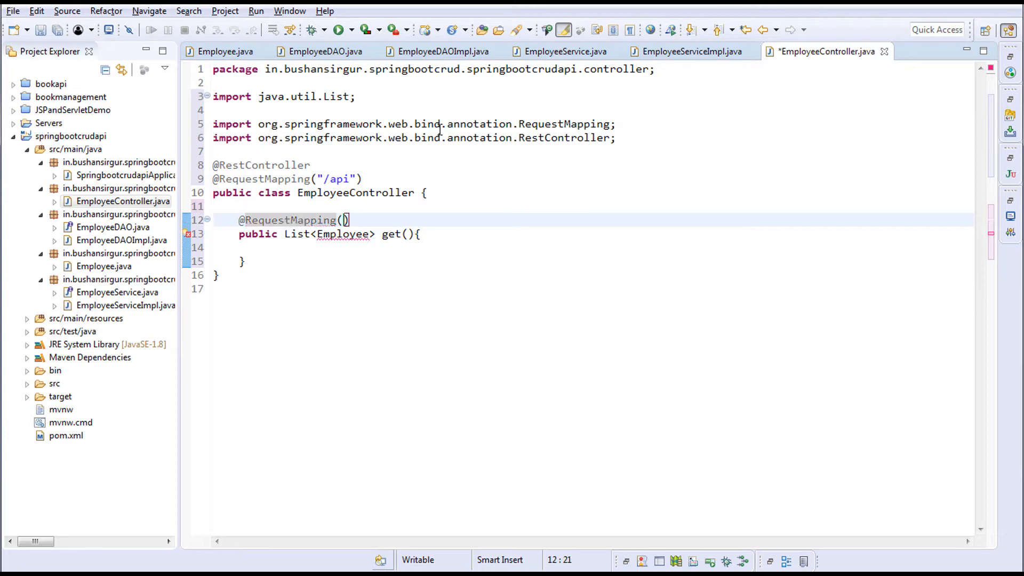
text(/employee")
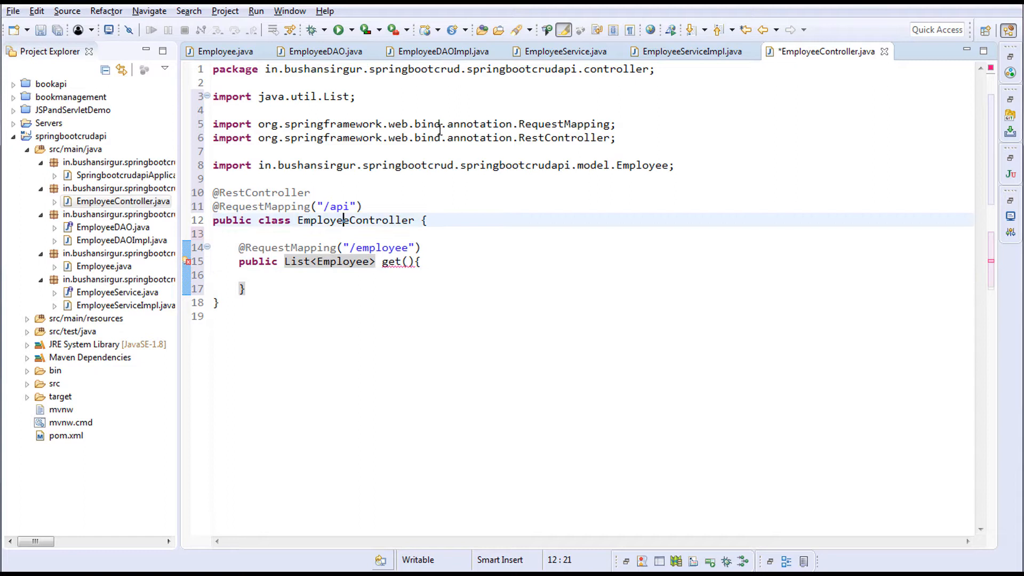
text(p)
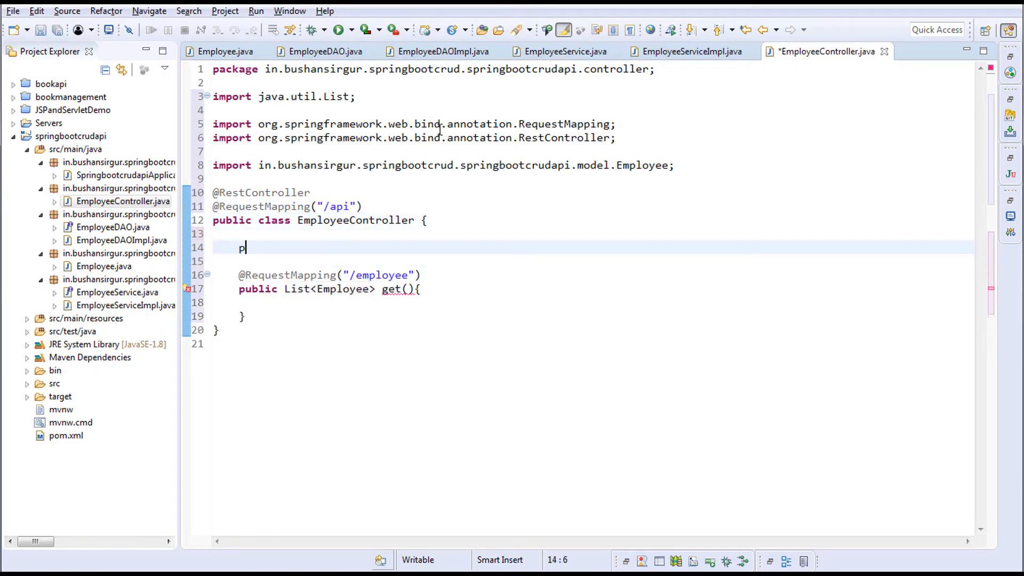
text(rivate)
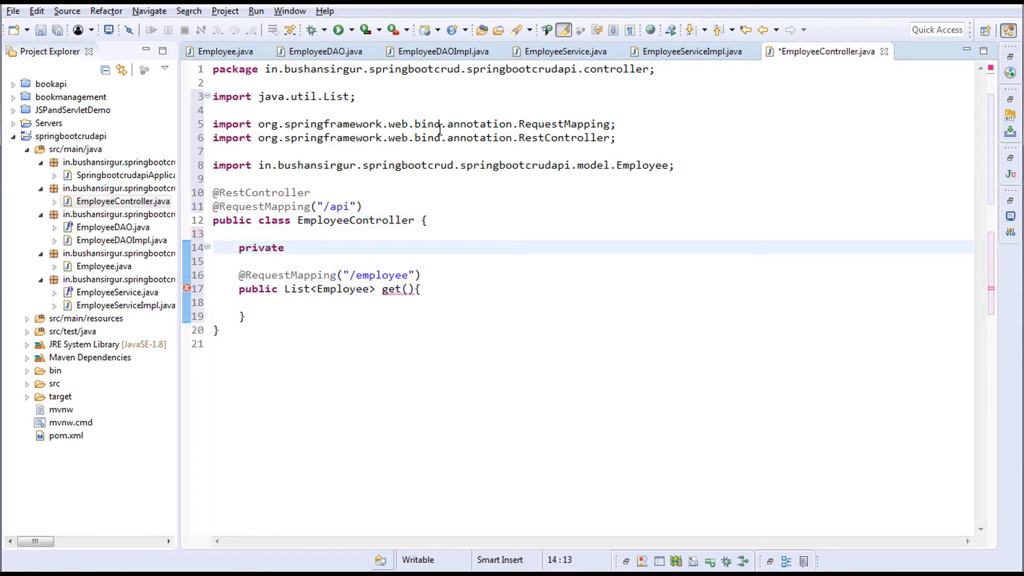
text(EmployeeService empl)
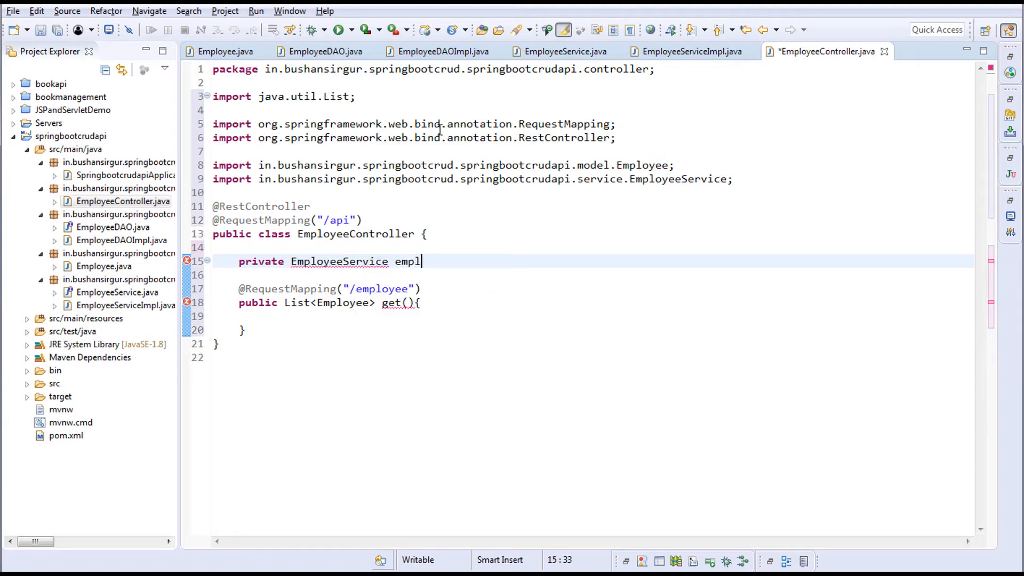
text(oyeeService;)
text(@)
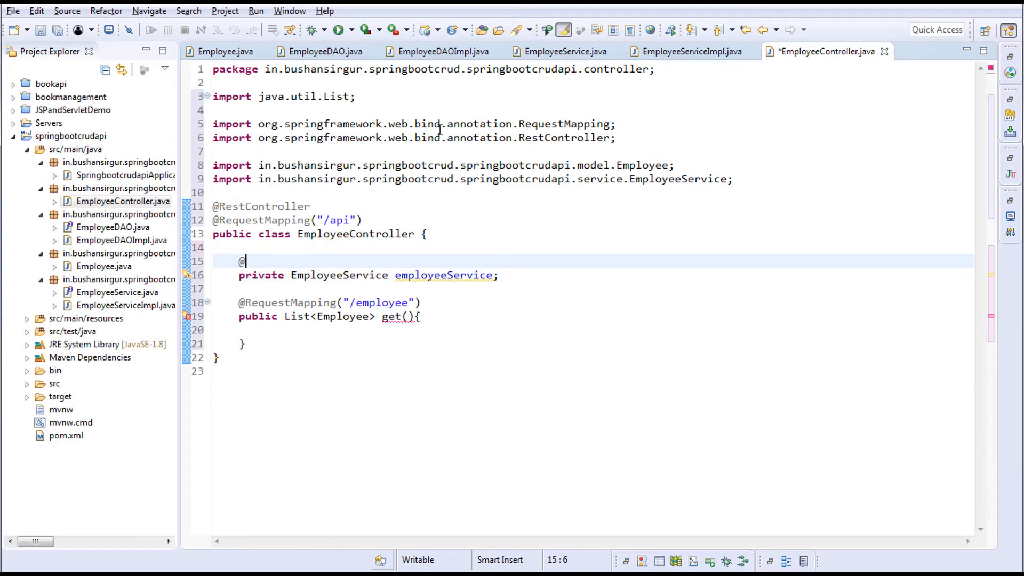
text(Autowired)
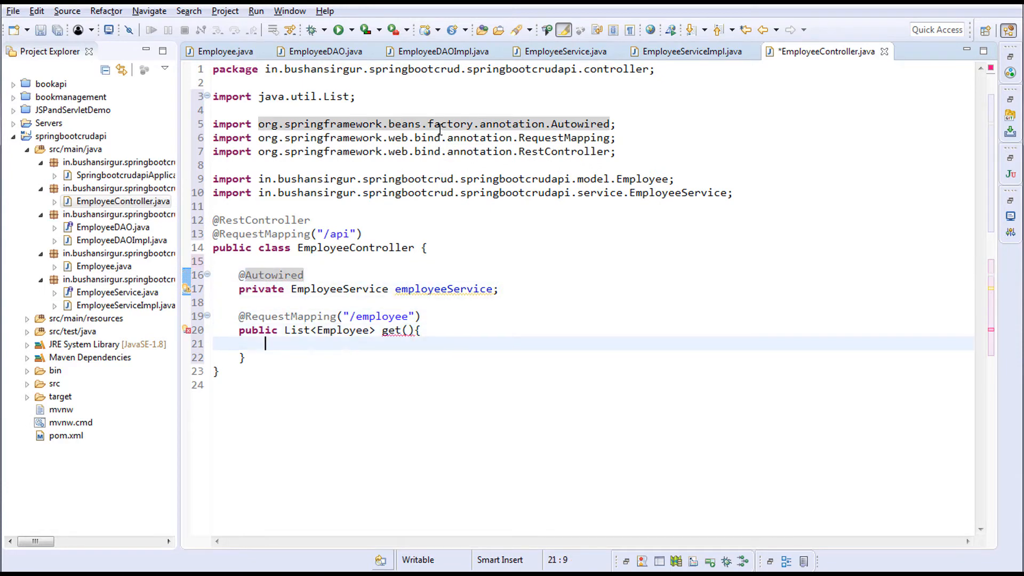
Step: Make get() return employeeService.get()
text(employeeService.get();)
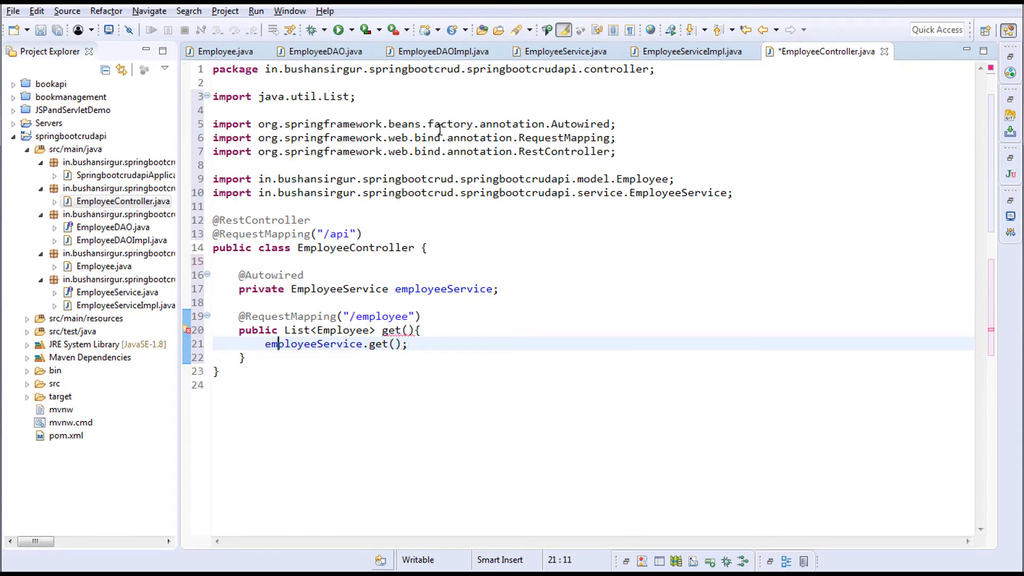
double_click(312, 344)
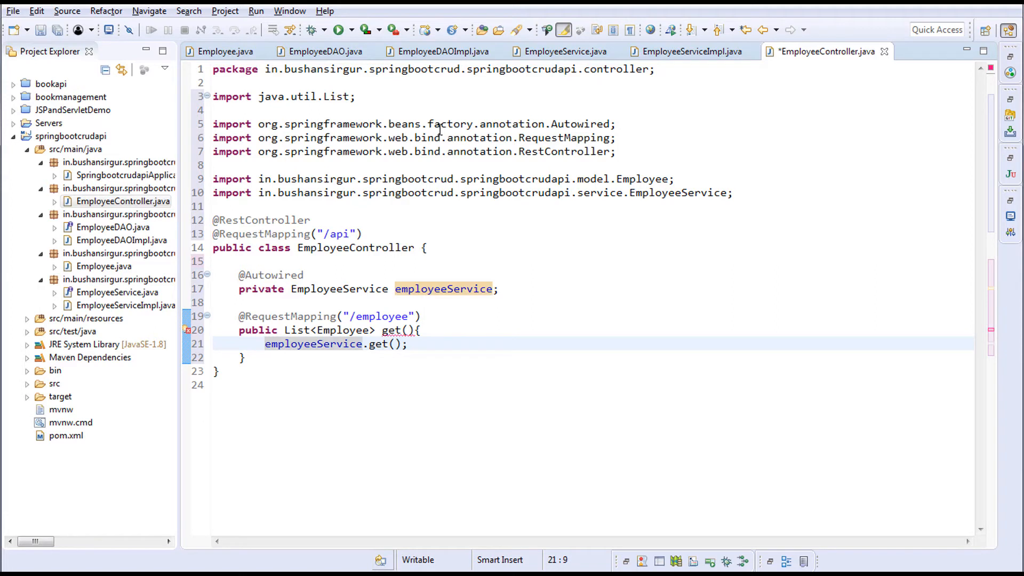
text(return)
click(594, 316)
text(@)
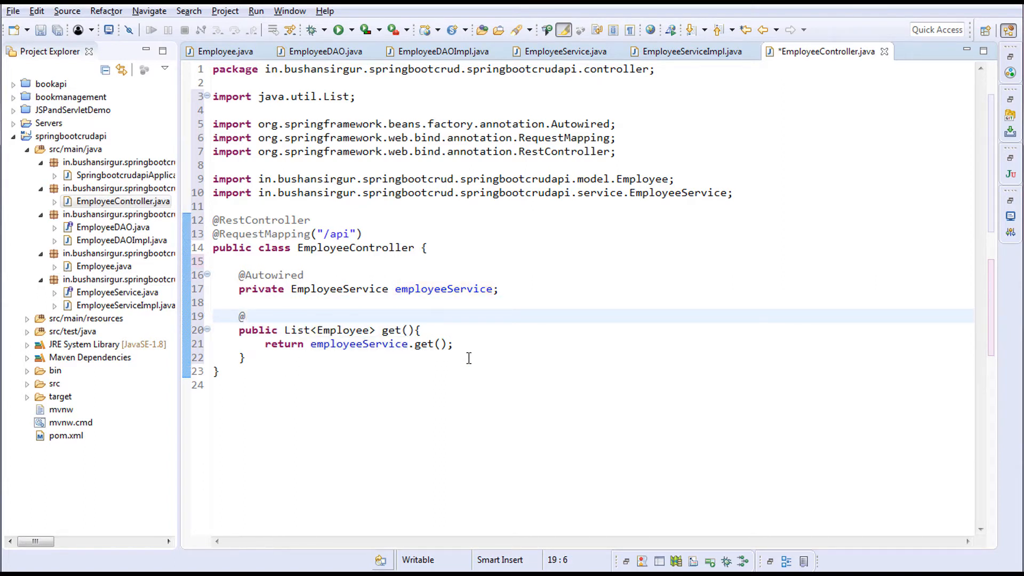
text(GetMp)
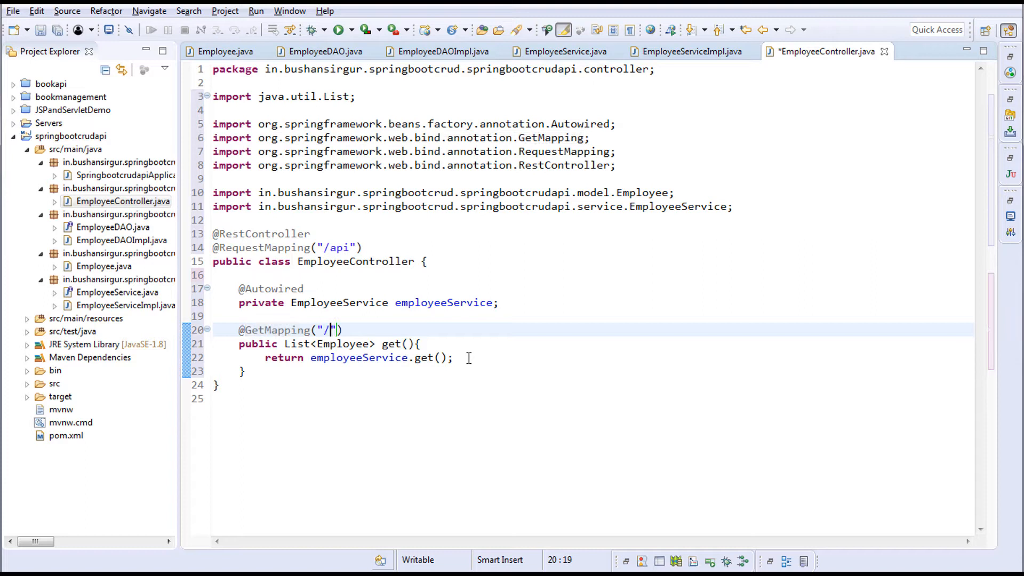
text(employee)
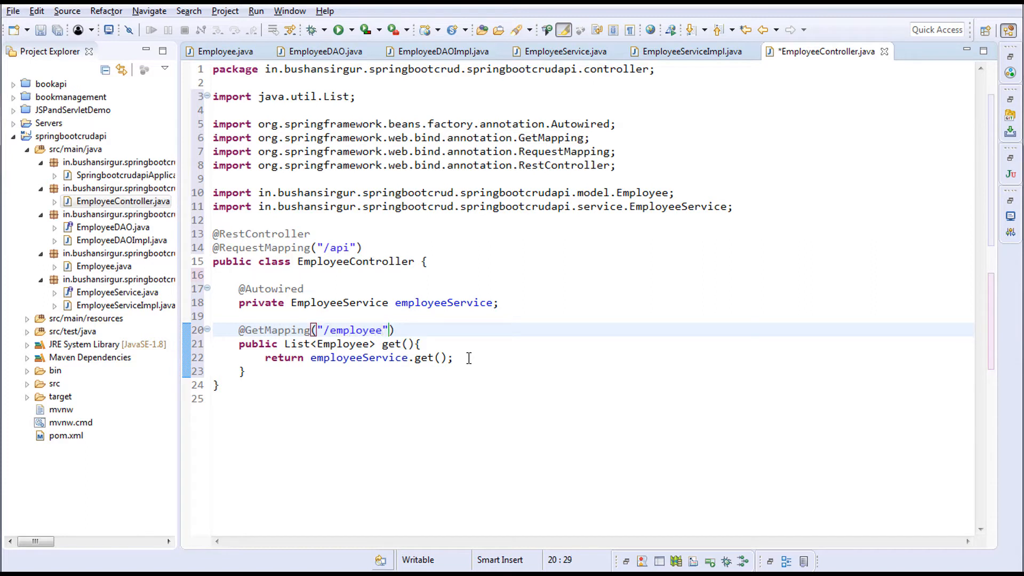
key(ctrl+s)
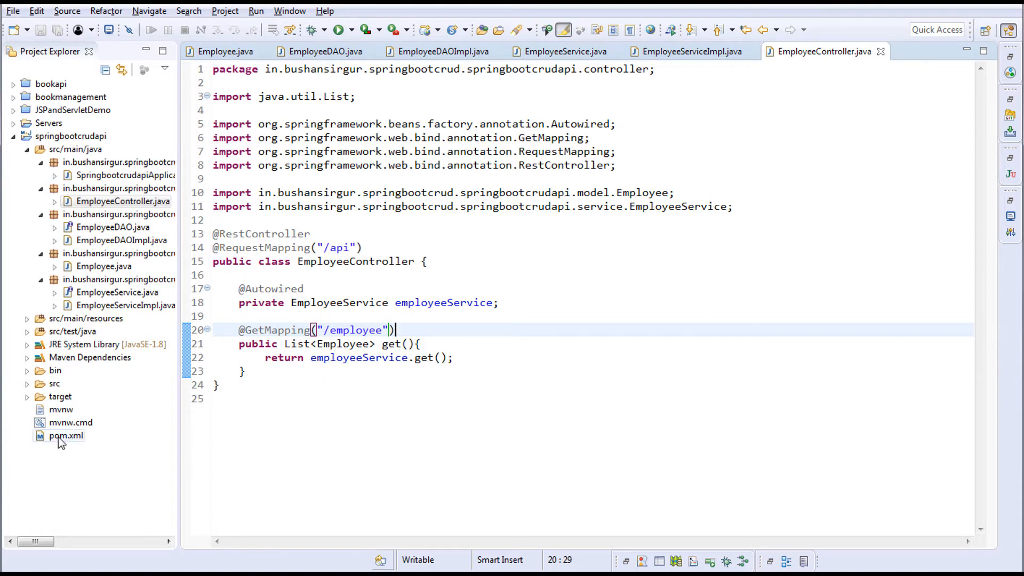
click(65, 435)
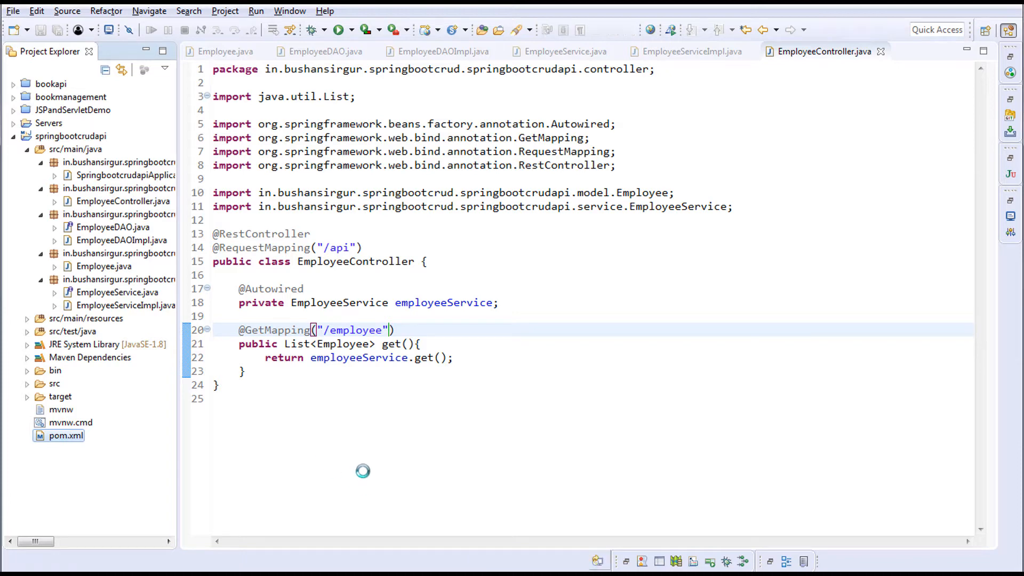
Step: Open pom.xml in source view and begin a <start-class> element under properties
double_click(66, 435)
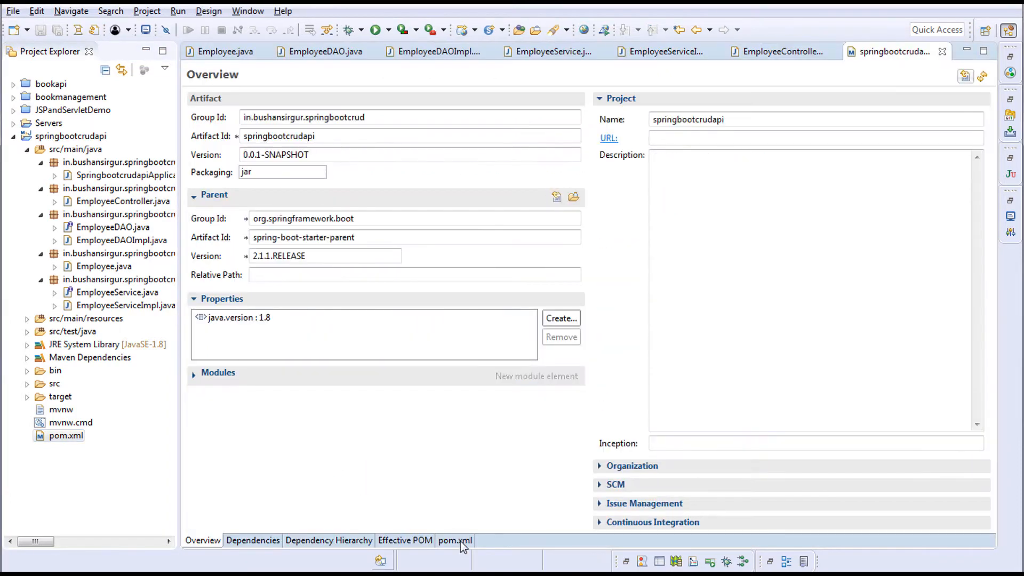
click(454, 540)
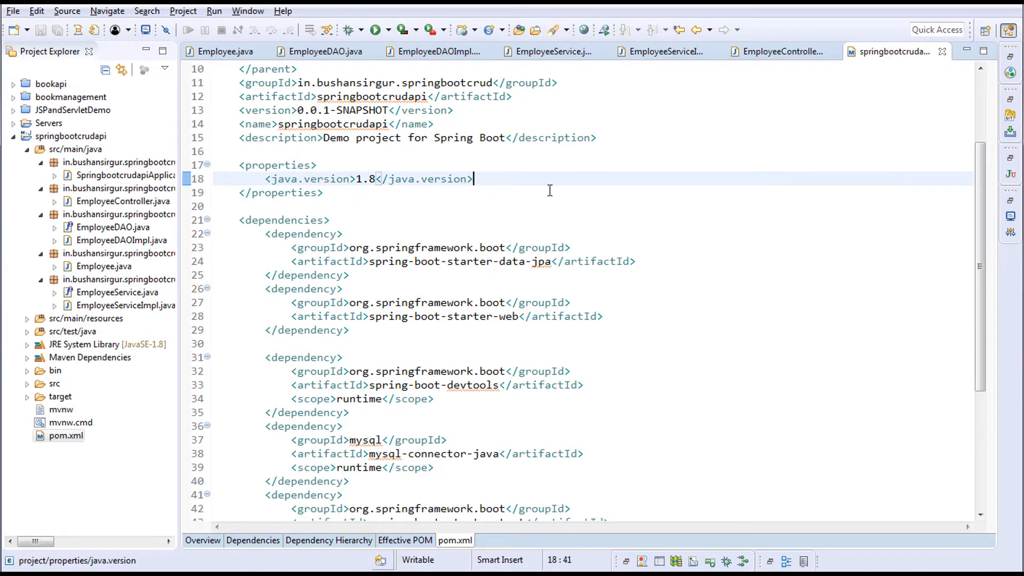
text(<s)
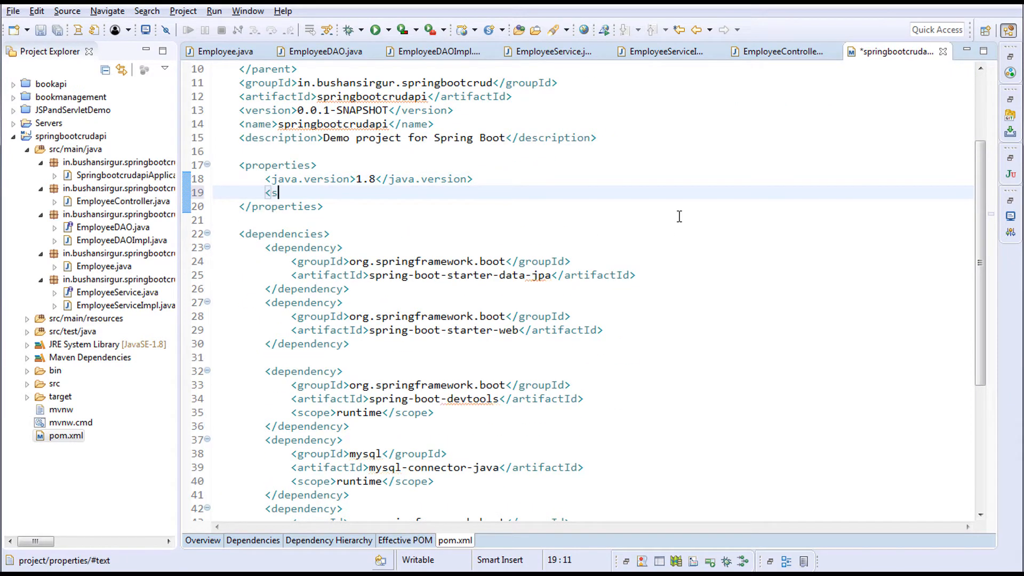
text(tt)
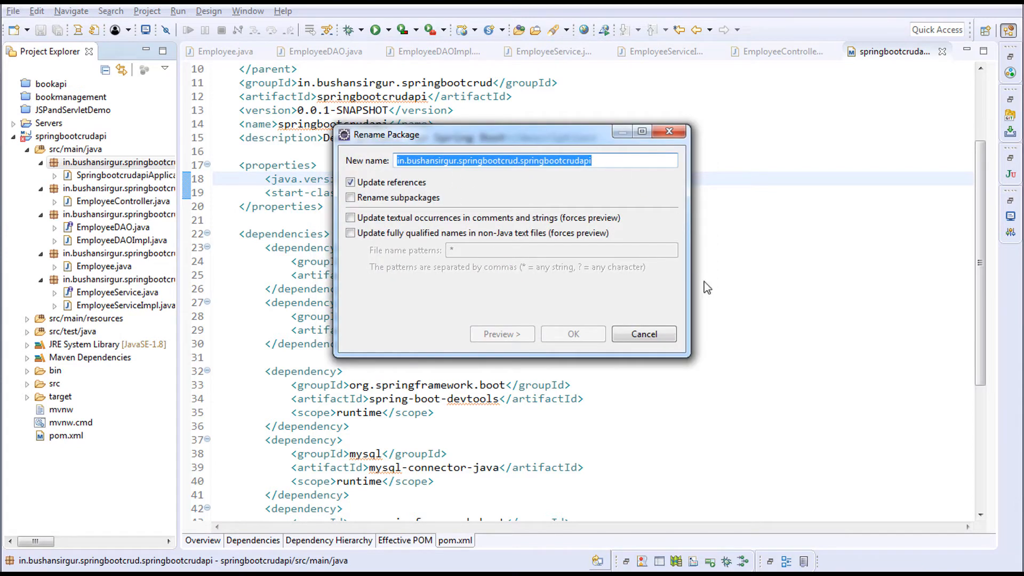
Step: Set start-class to in.bushansirgur.springbootcrud.springbootcrudapi.SpringbootcrudapiApplication and save pom.xml
click(643, 334)
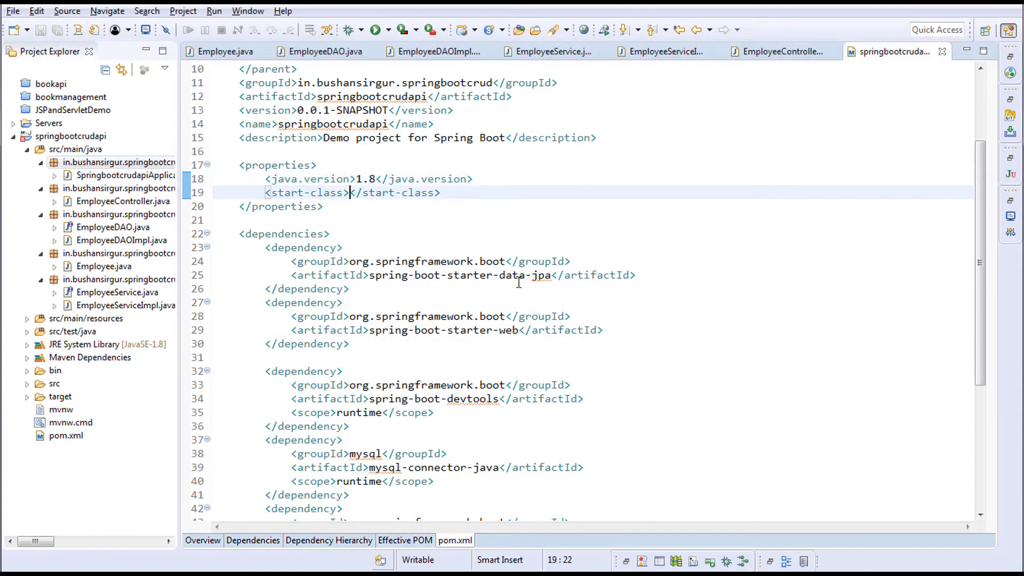
text(in.bushansirgur.springbootcrud.springbootcrudapi)
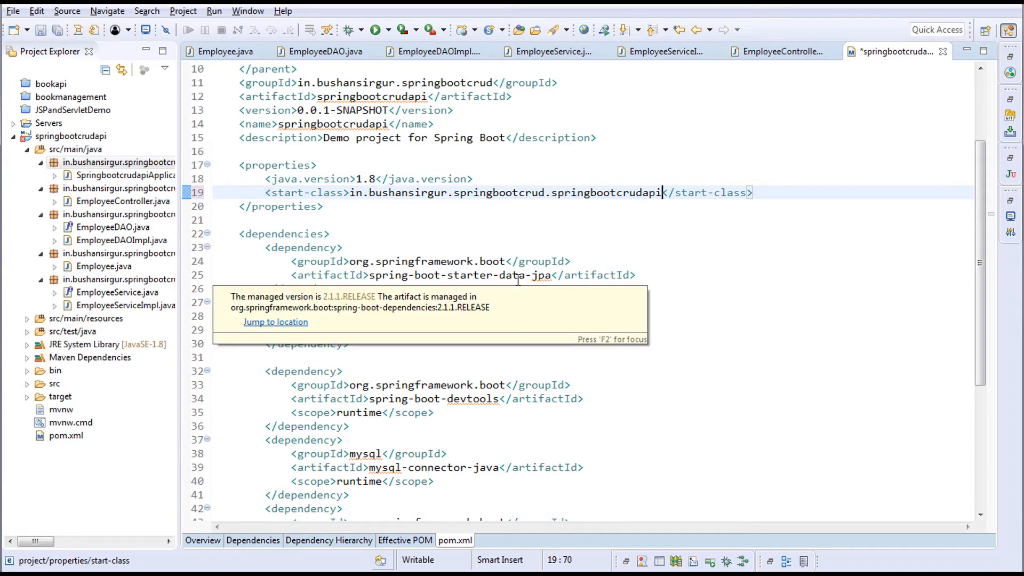
text(.)
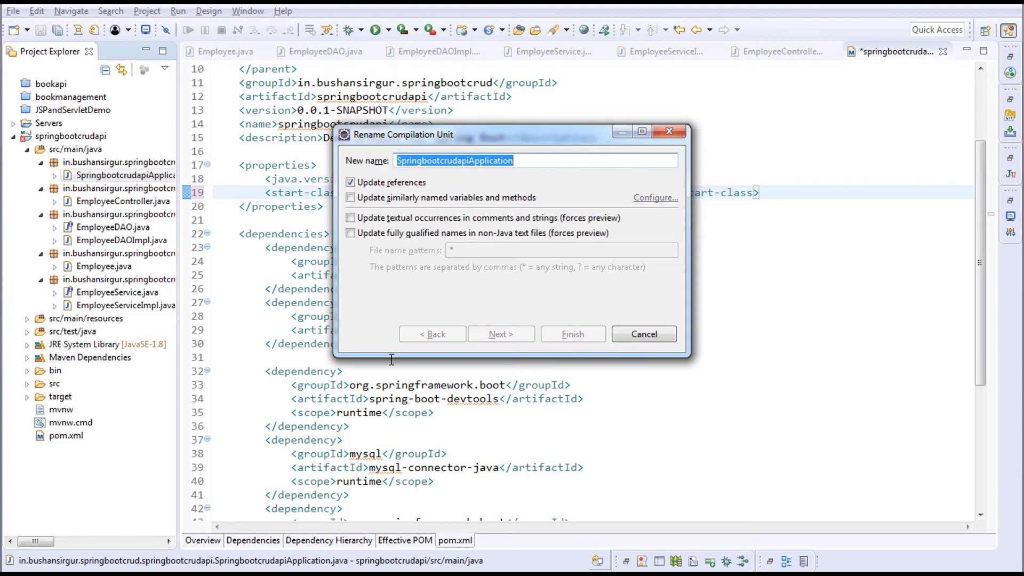
click(643, 334)
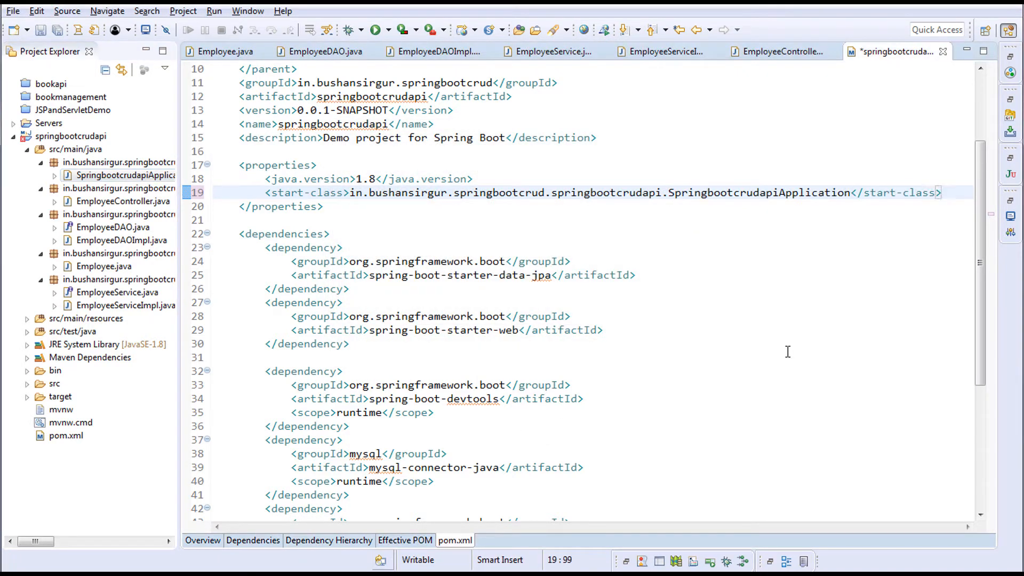
key(ctrl+s)
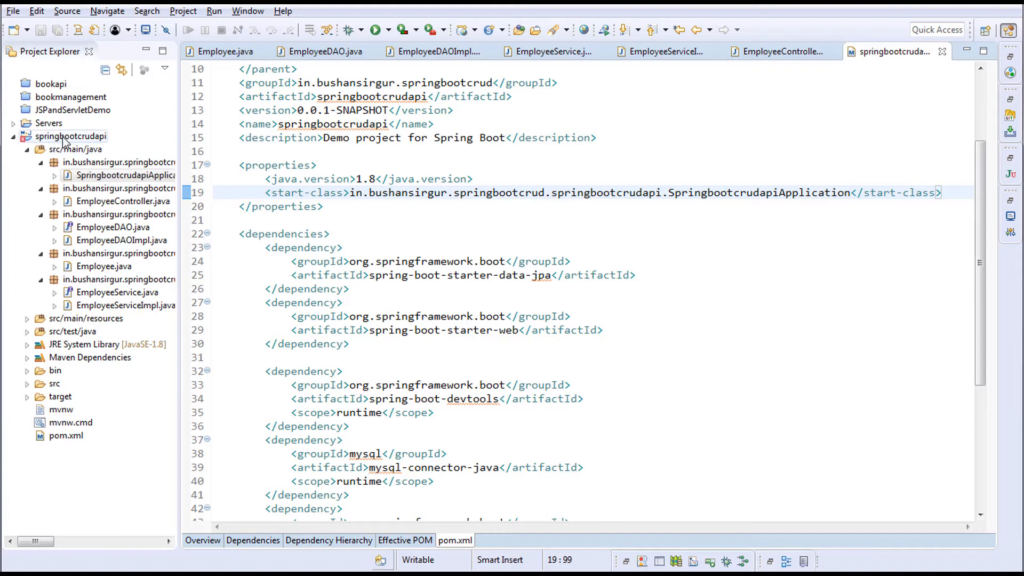
Step: Run Maven Update Project on springbootcrudapi with Force Update of Snapshots/Releases enabled
right_click(71, 136)
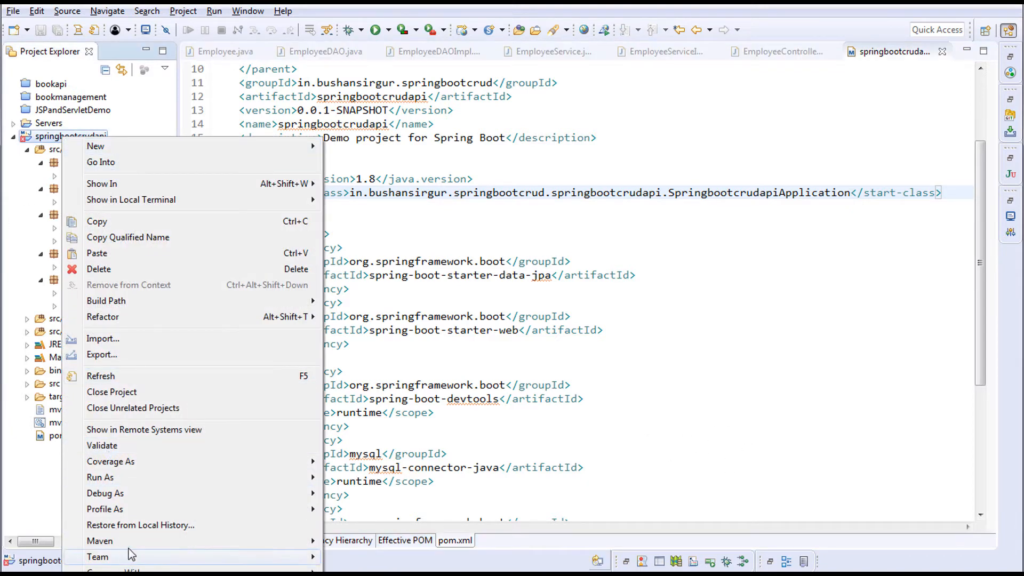
mouse_move(99, 541)
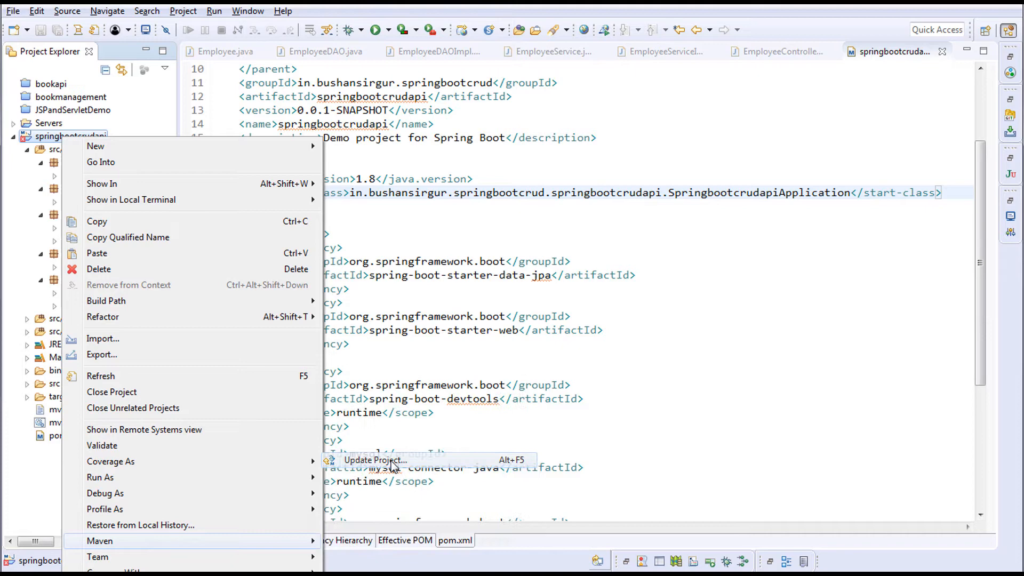
click(375, 460)
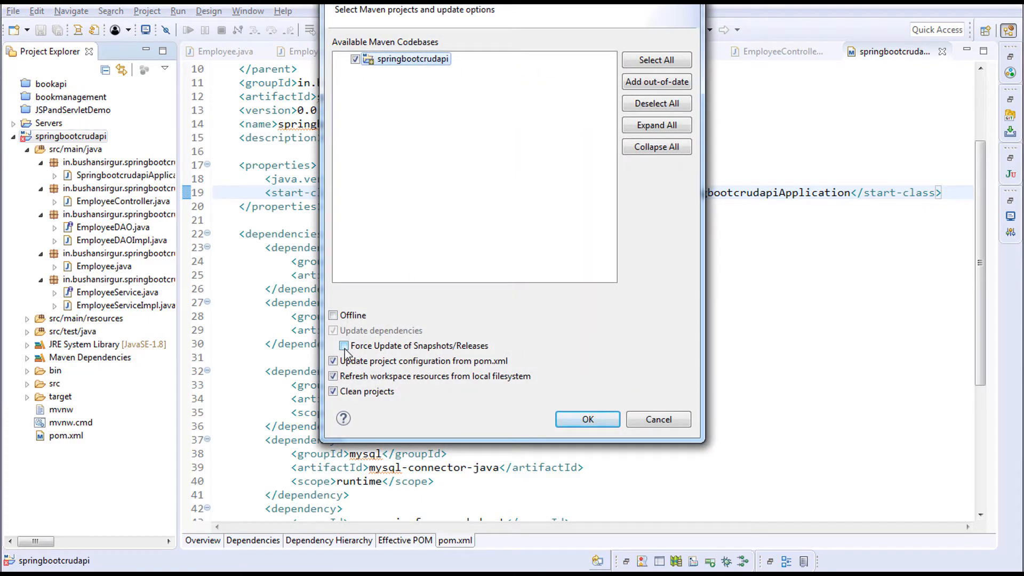
click(343, 346)
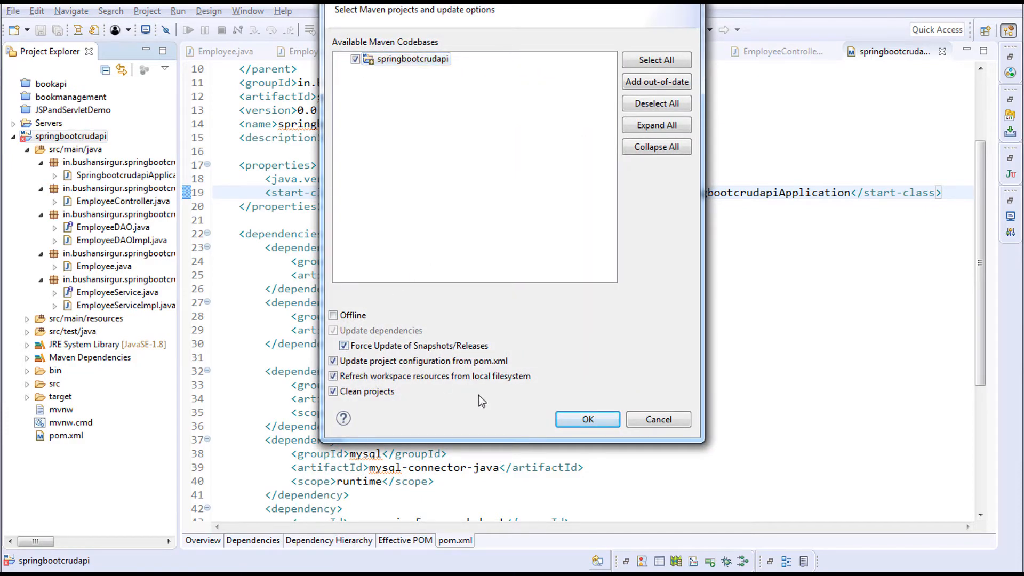
click(587, 419)
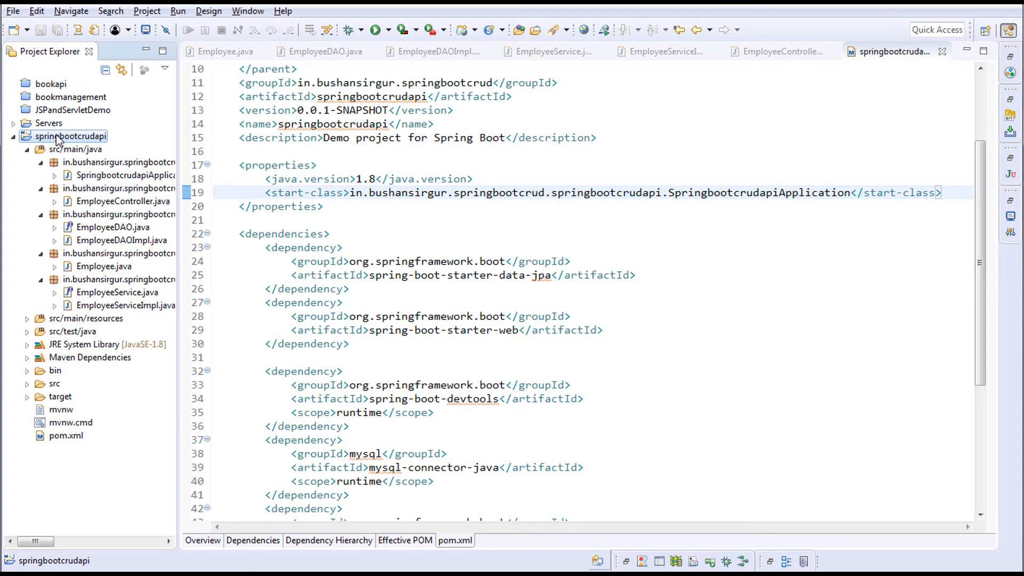
Step: Run a Maven build of springbootcrudapi with the package goal
right_click(64, 136)
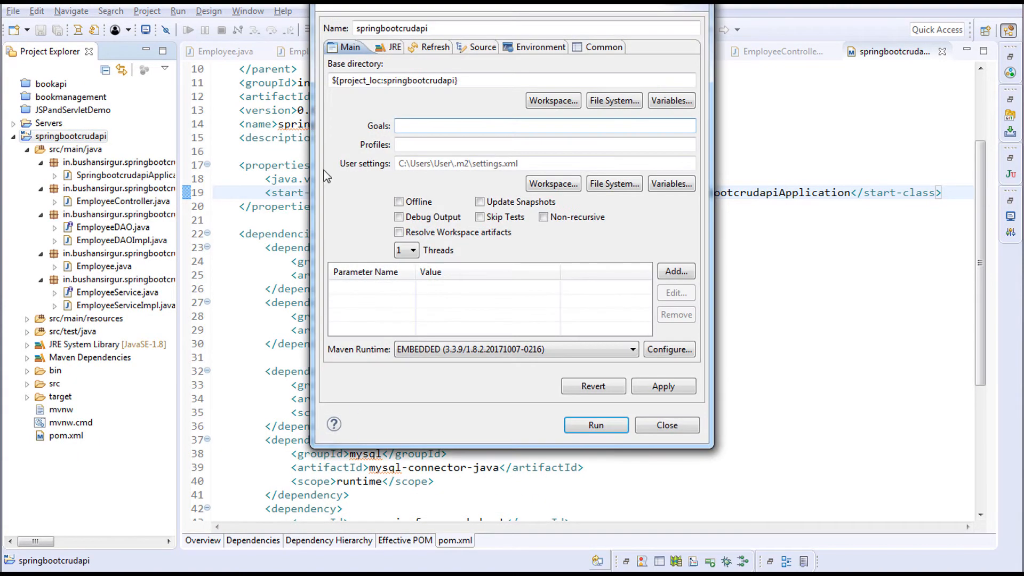
text(package)
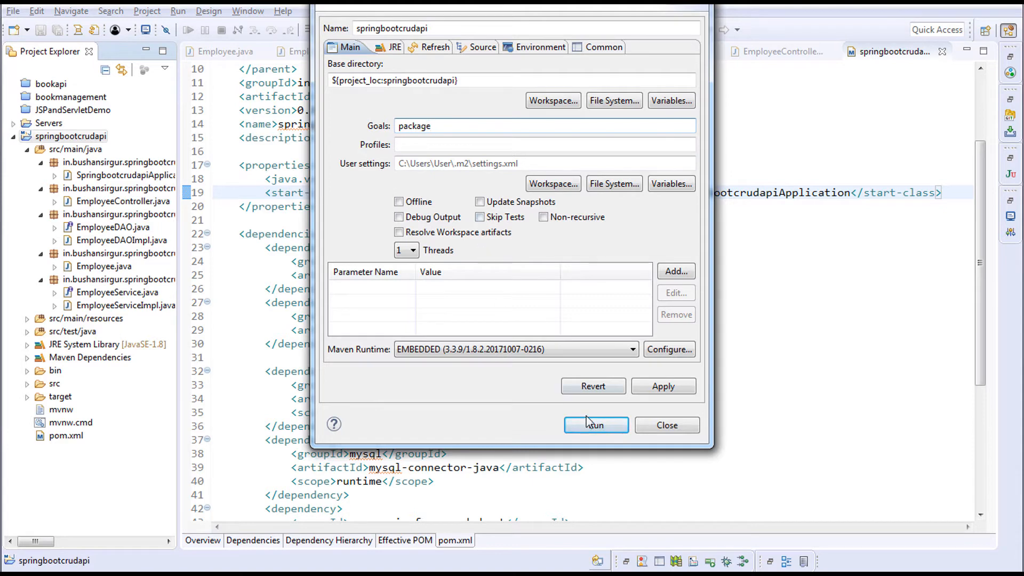
click(595, 426)
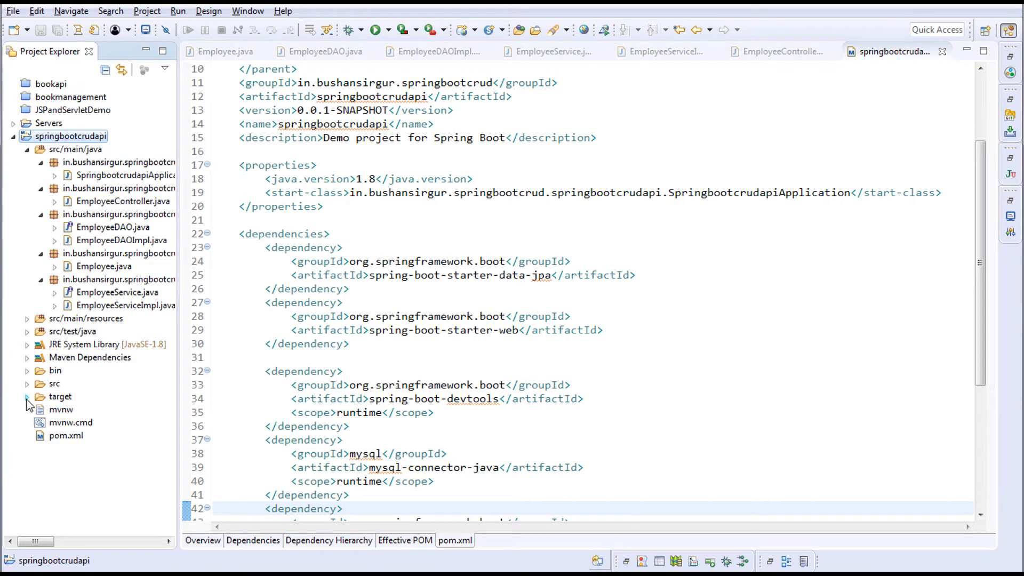
Step: Expand target to see the built jar and run SpringbootcrudapiApplication as a Java application
click(26, 399)
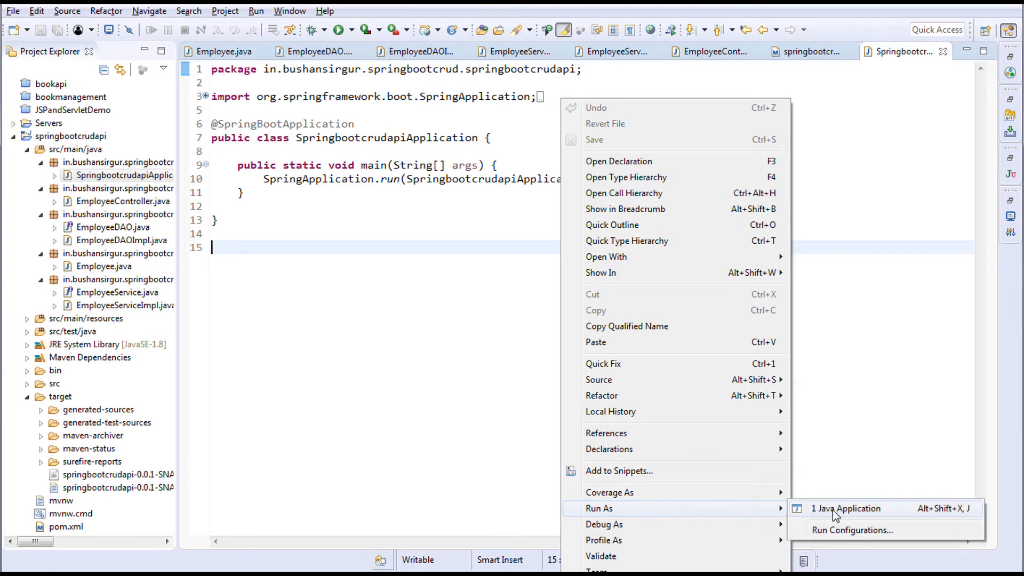
click(847, 509)
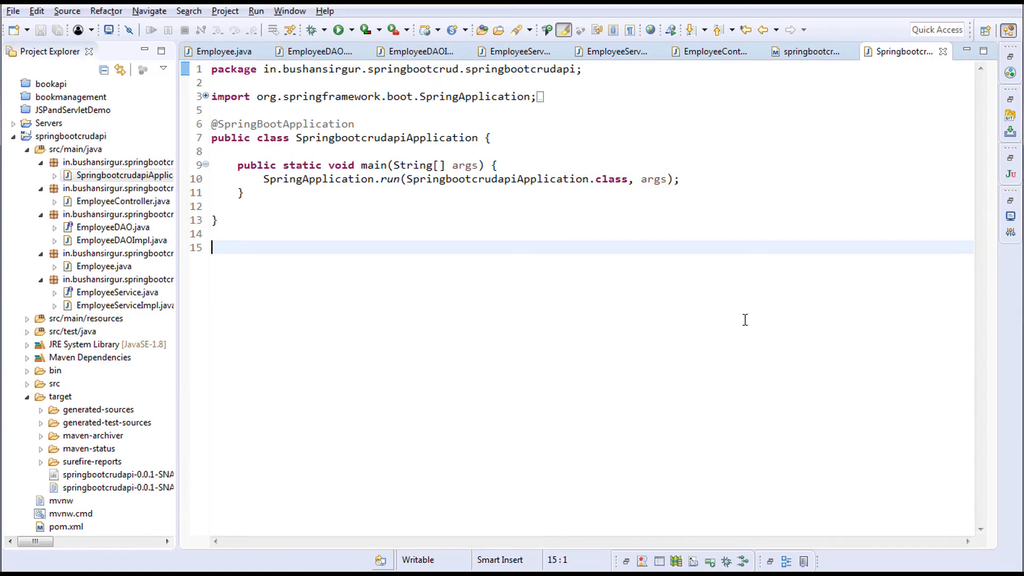
click(338, 29)
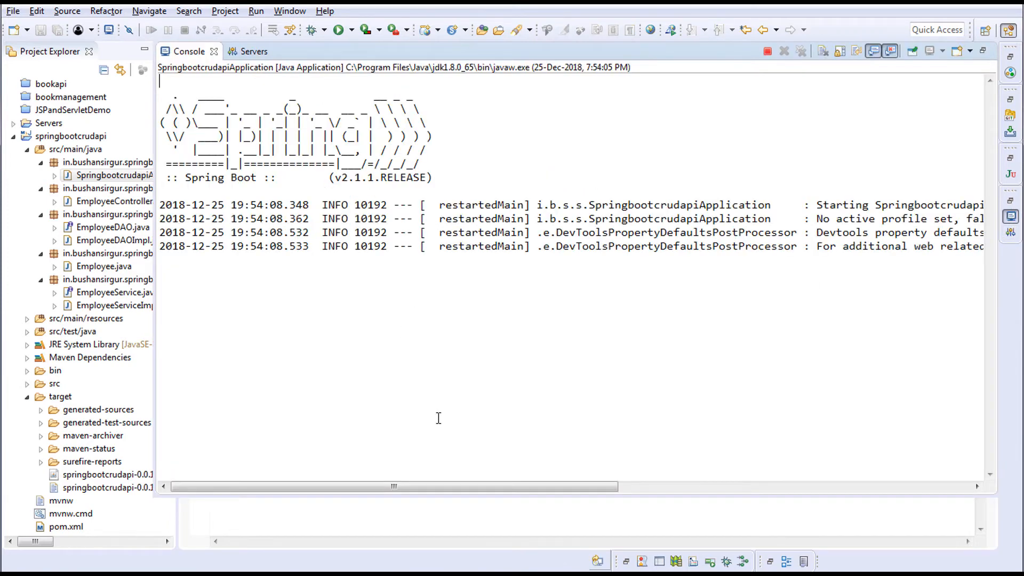
Step: Scroll the Console log to follow startup until Tomcat initializes on port 8080
drag(392, 487, 598, 486)
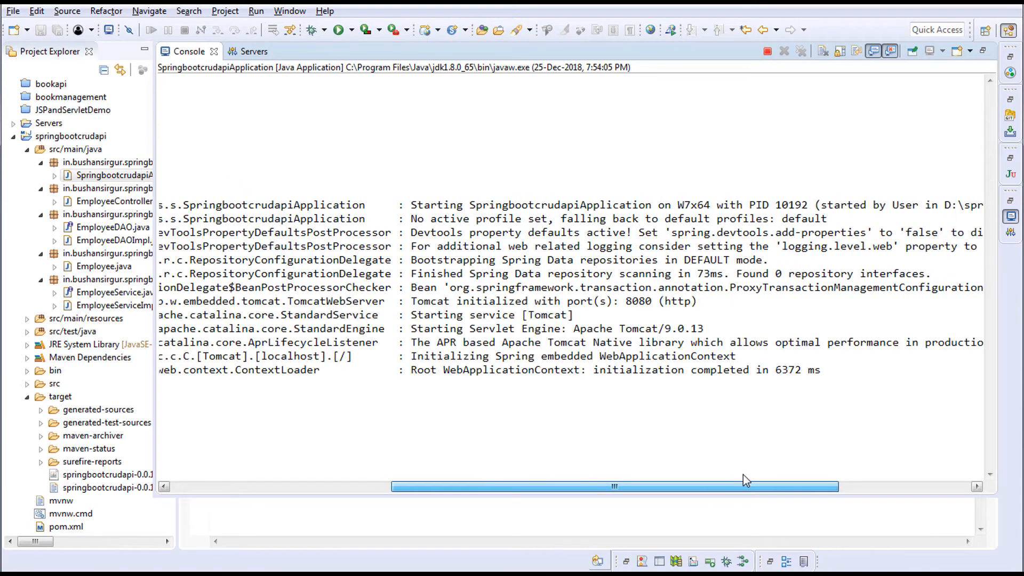
scroll(down, 3)
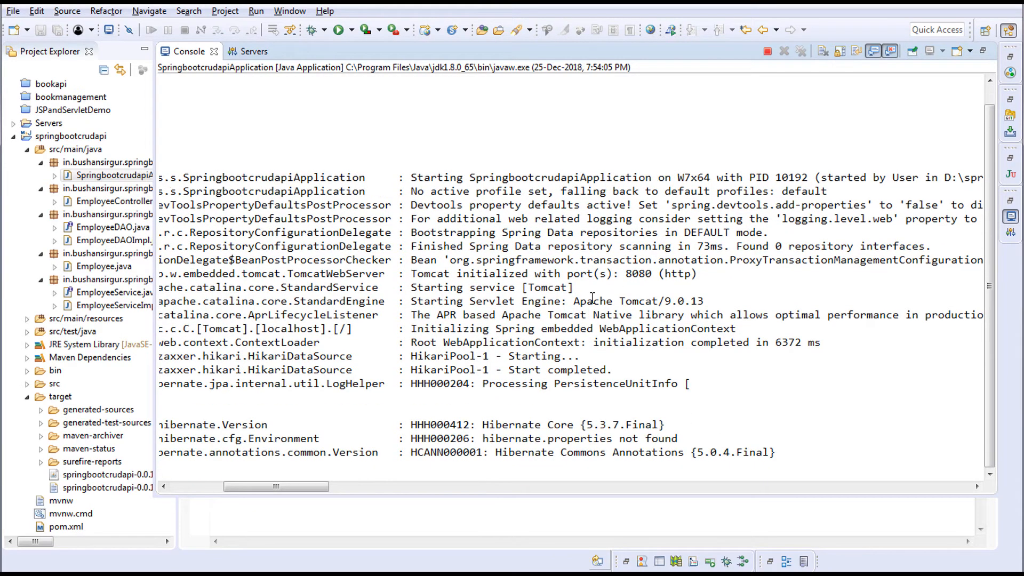
scroll(down, 3)
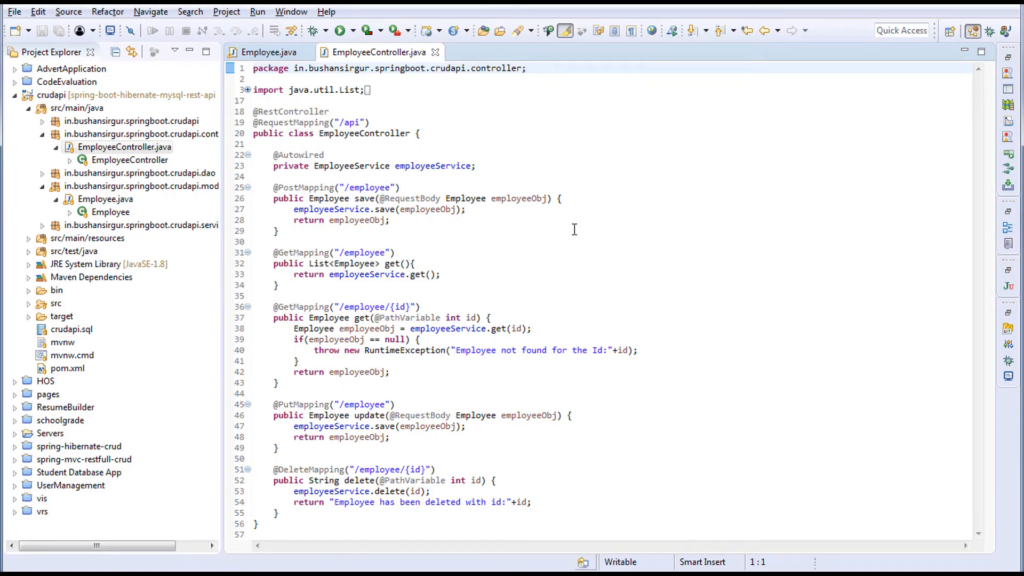
Step: Close the EmployeeController.java and Employee.java editors and terminate the running CrudapiApplication
click(268, 52)
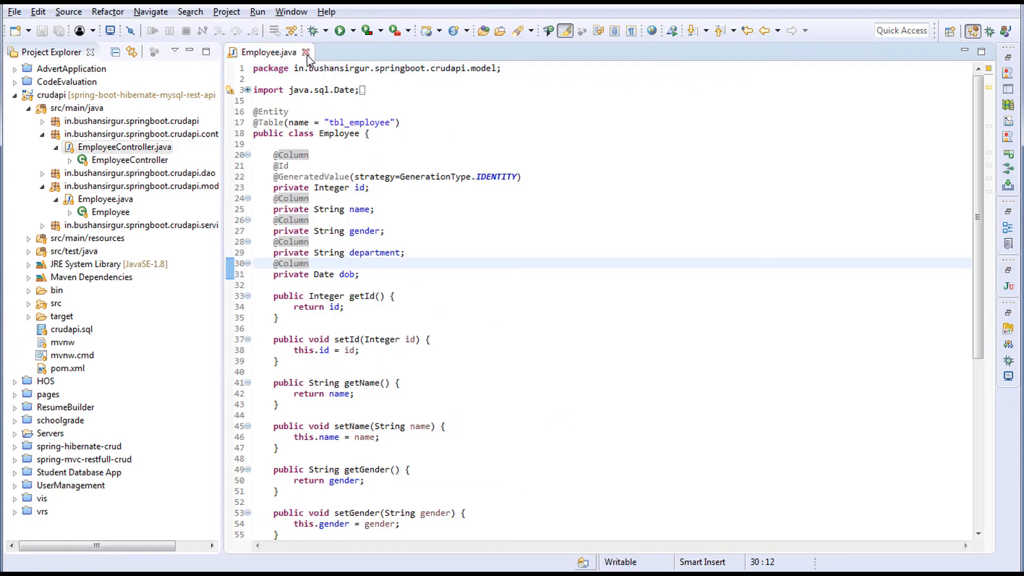
click(303, 52)
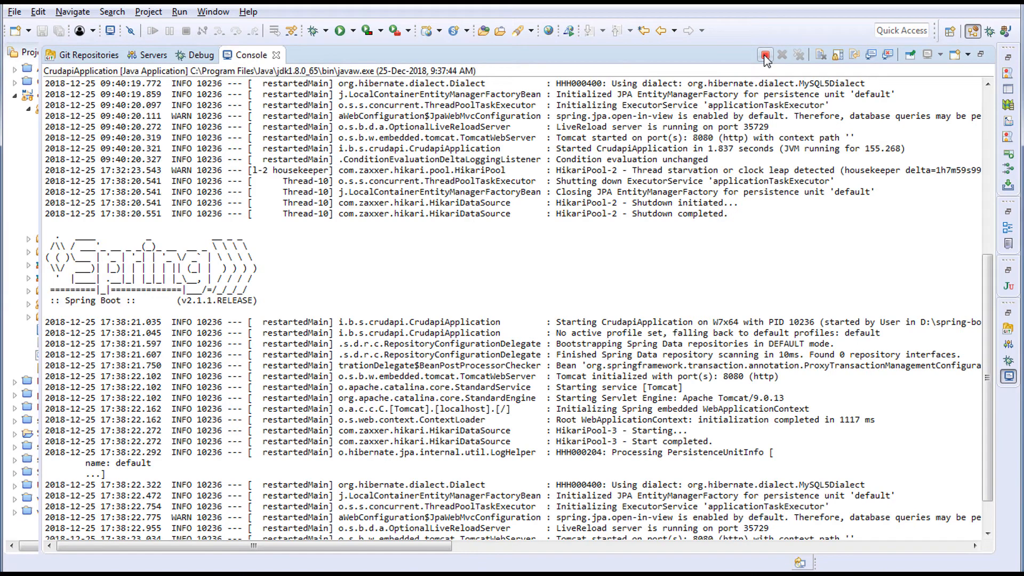
click(766, 55)
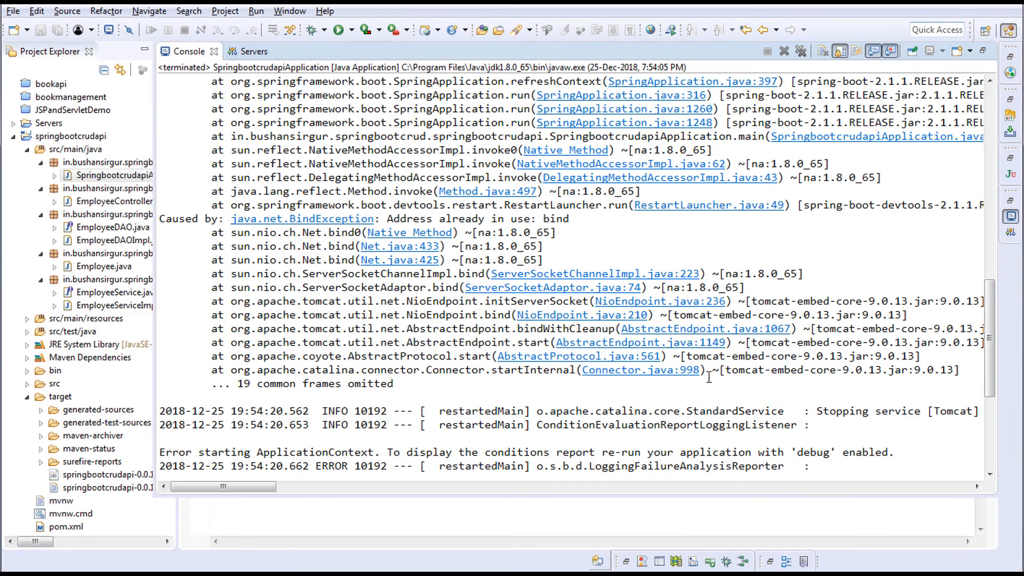
click(784, 51)
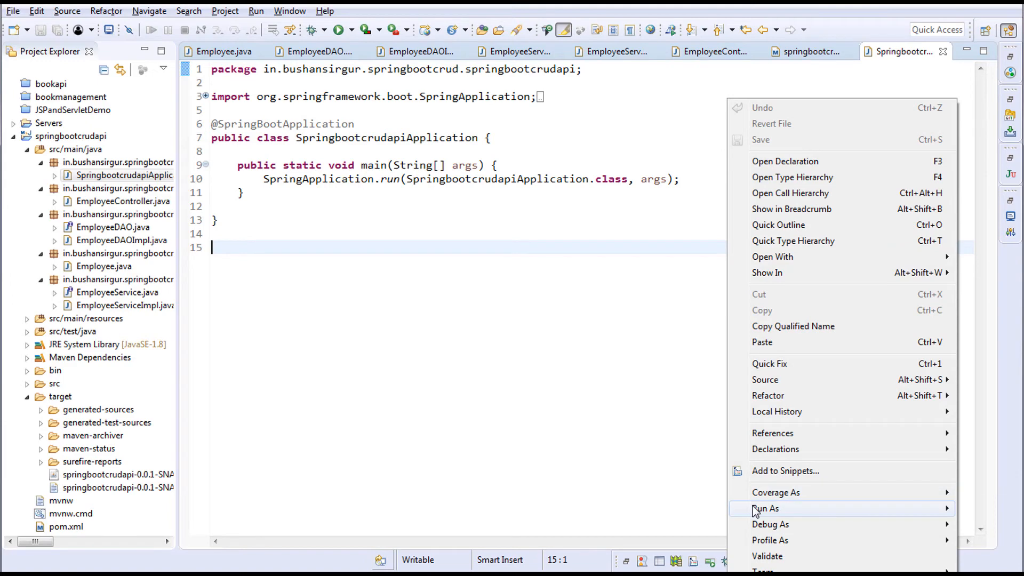
mouse_move(765, 508)
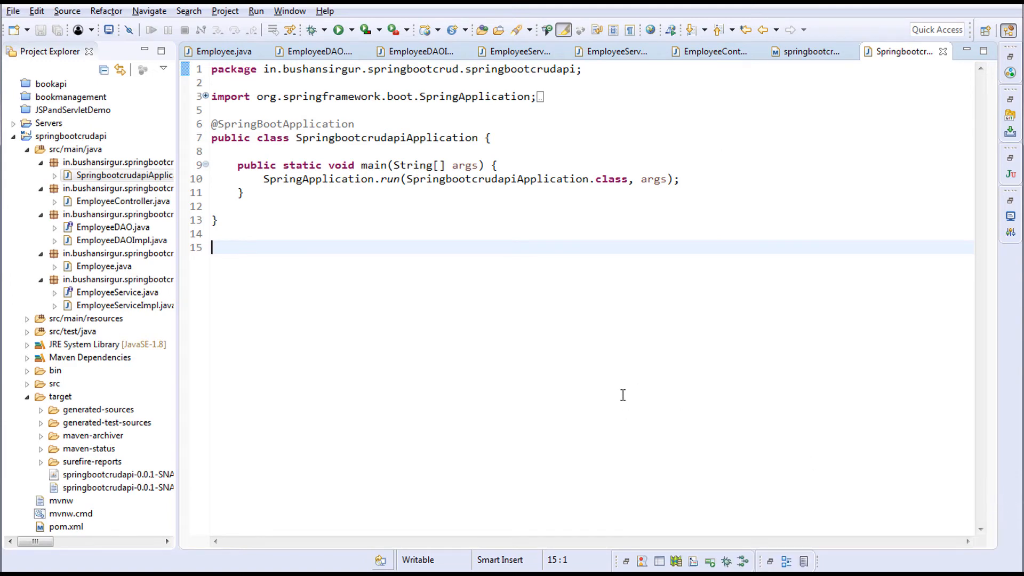
Step: Run SpringbootcrudapiApplication as a Spring Boot App and check the Console log for Tomcat
click(339, 30)
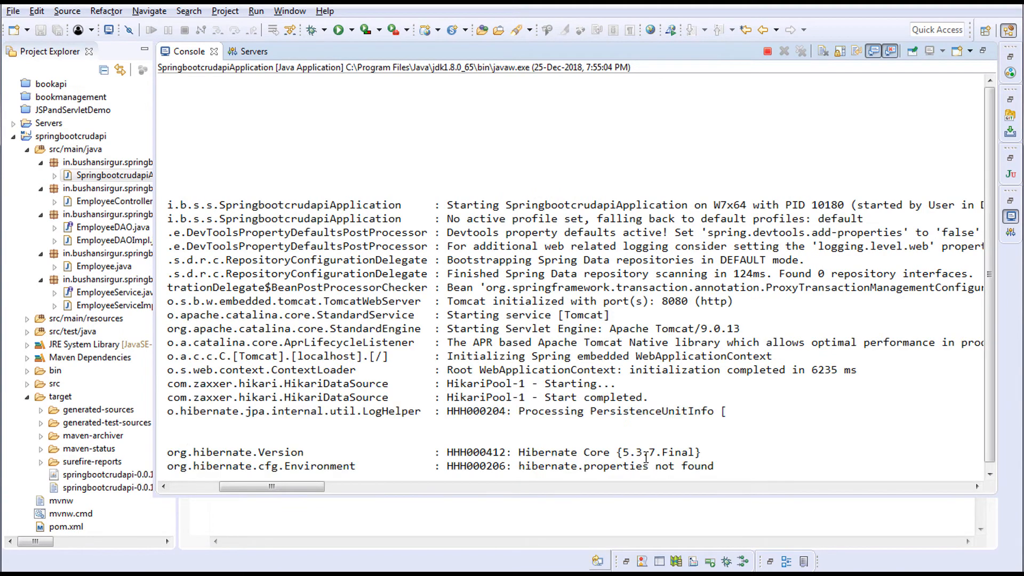
scroll(down, 3)
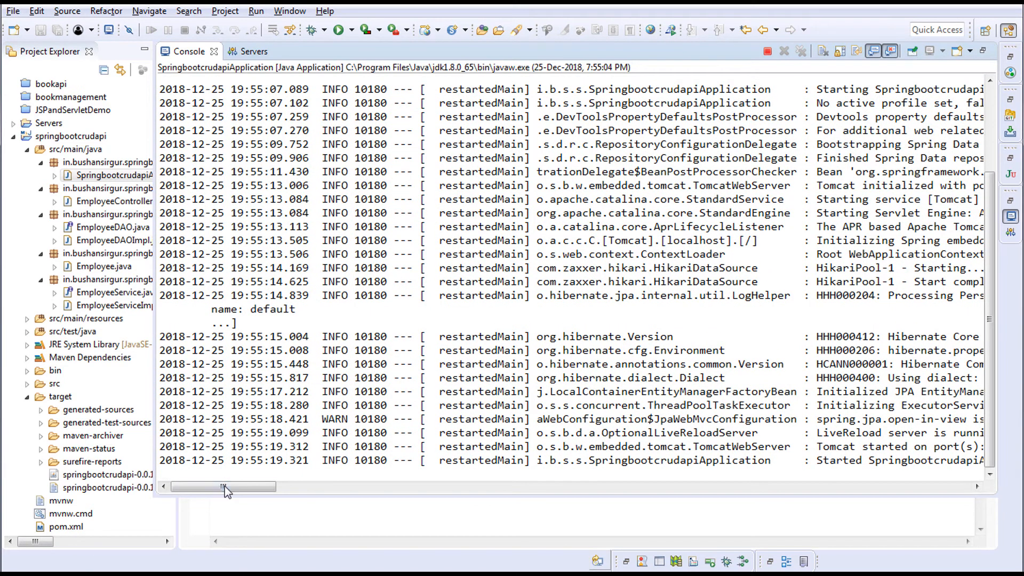
drag(222, 486, 273, 487)
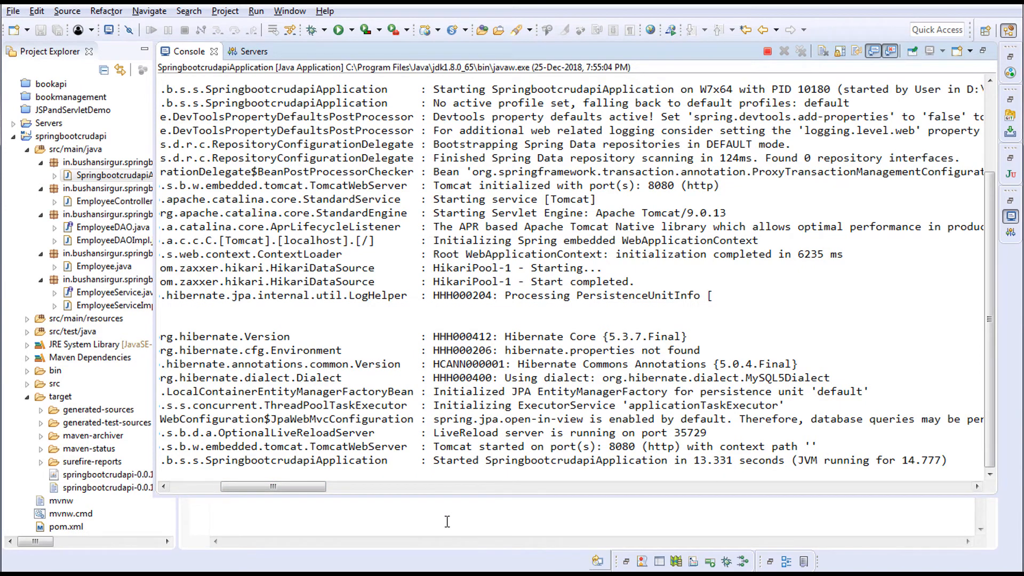
Step: In Postman, enter a localhost:8080/a request URL from a previous autocomplete entry
click(905, 51)
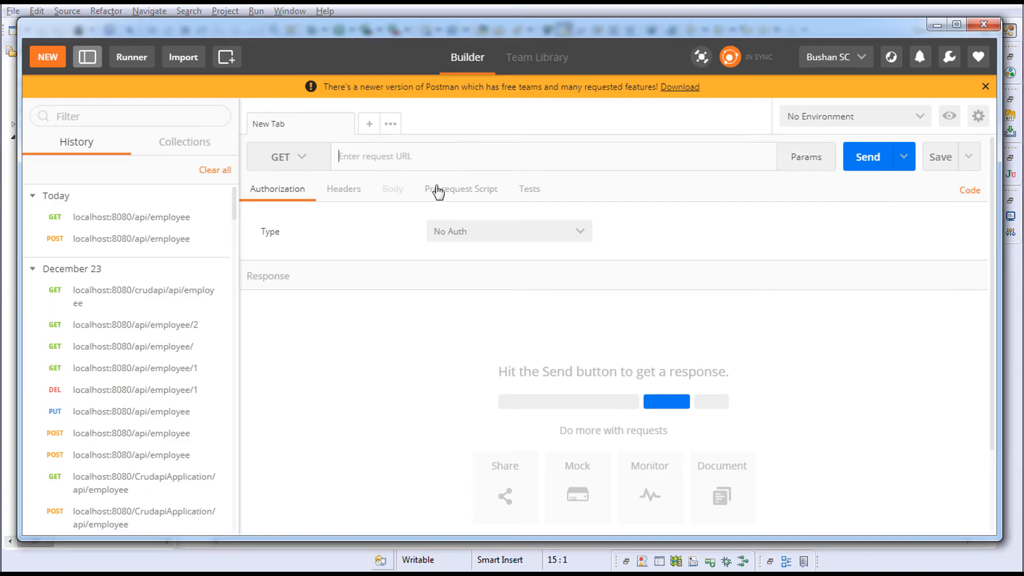
text(loca)
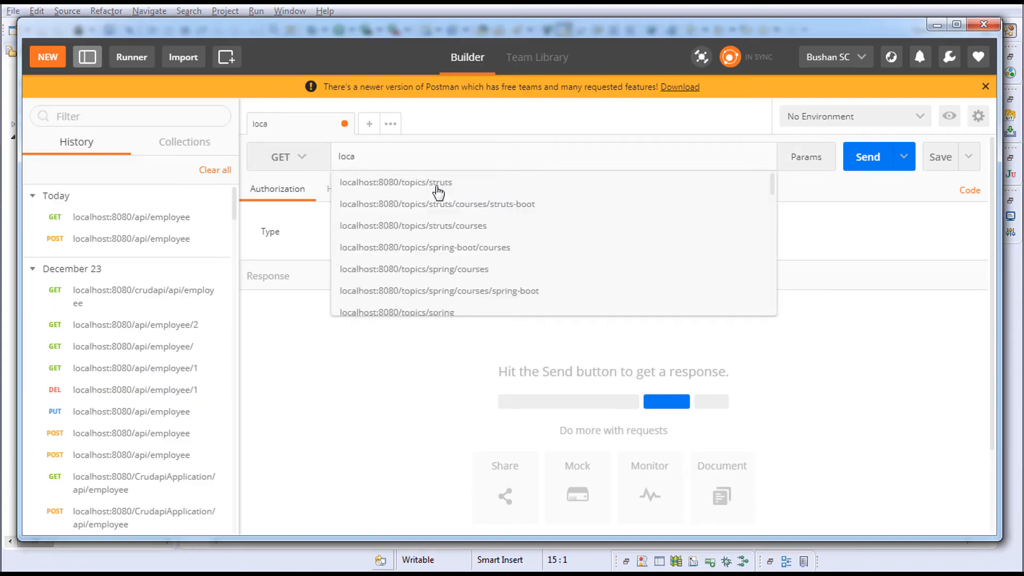
click(396, 182)
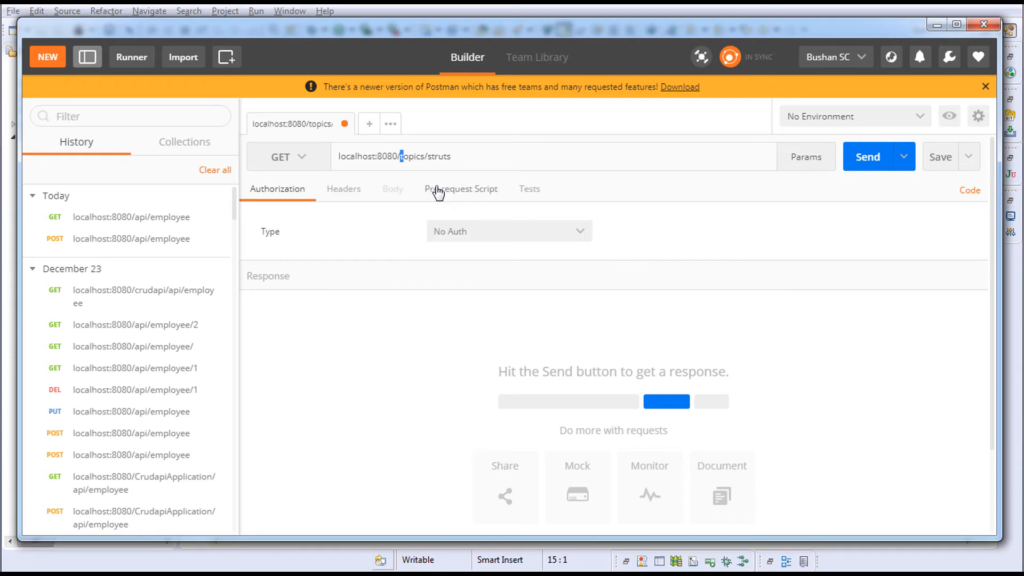
text(localhost:8080/a)
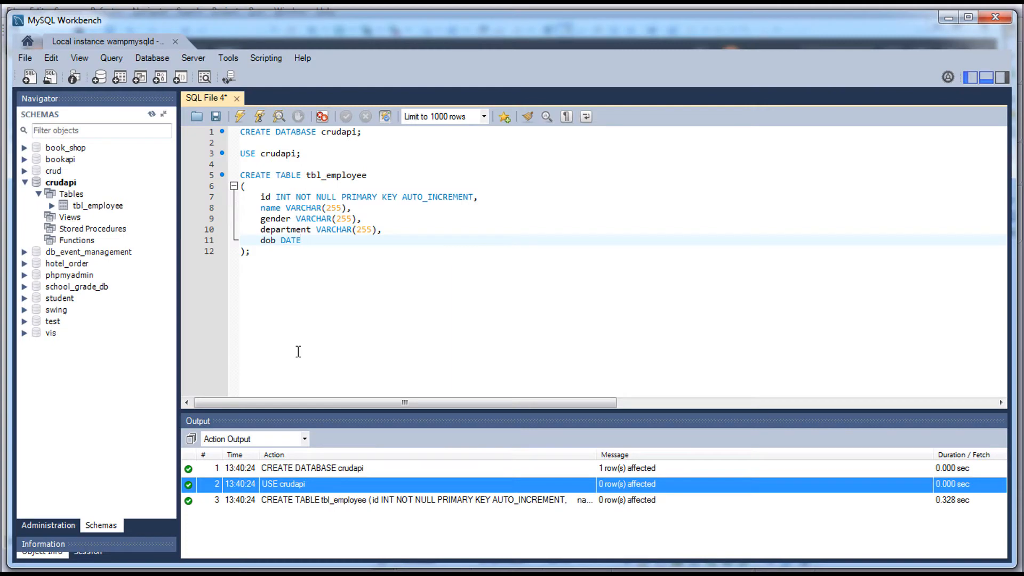
mouse_move(329, 177)
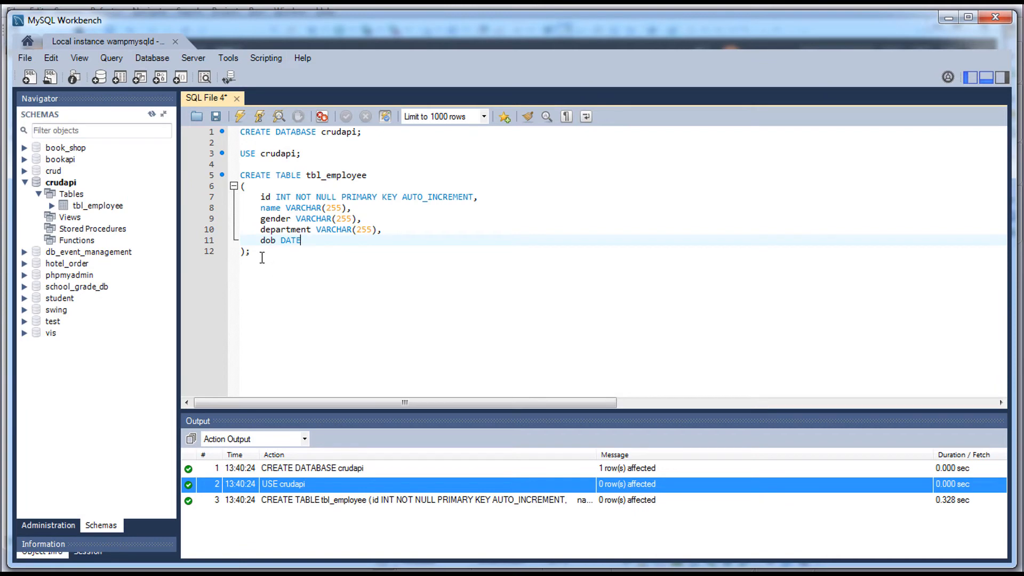
Step: Show tbl_employee's rows (Limit 1000) and start a new row with gender male
right_click(97, 205)
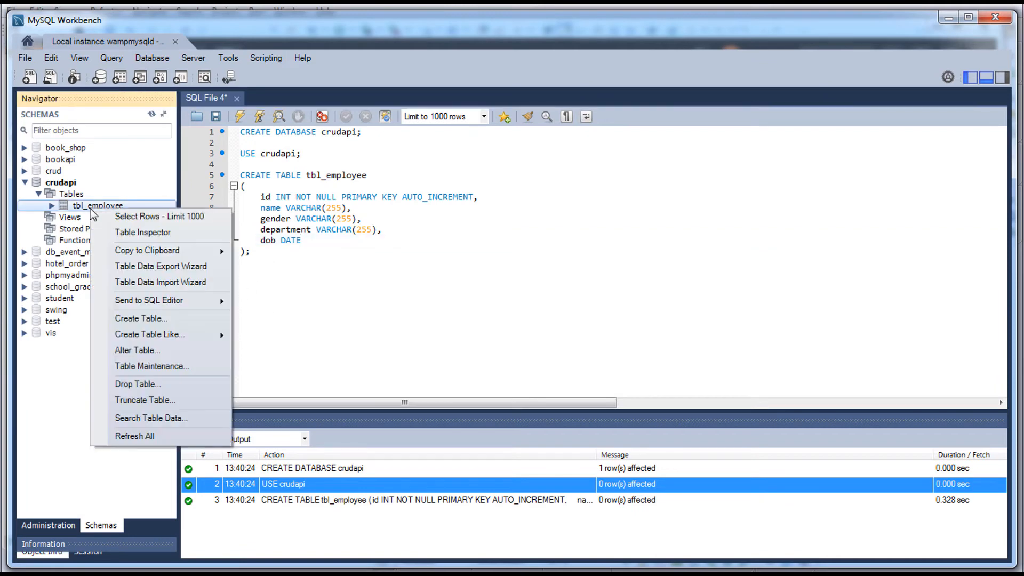
click(159, 217)
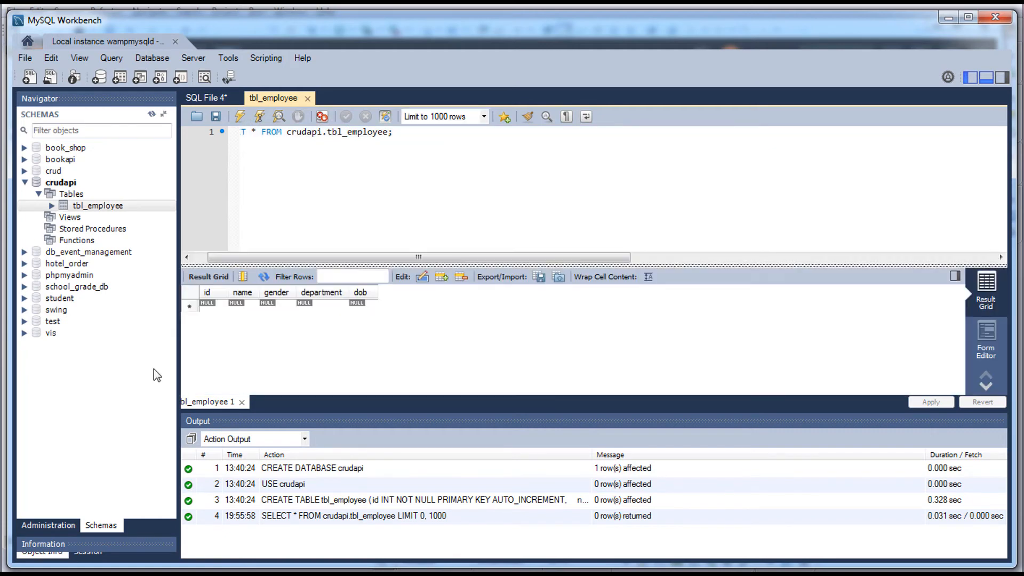
click(206, 303)
text(1)
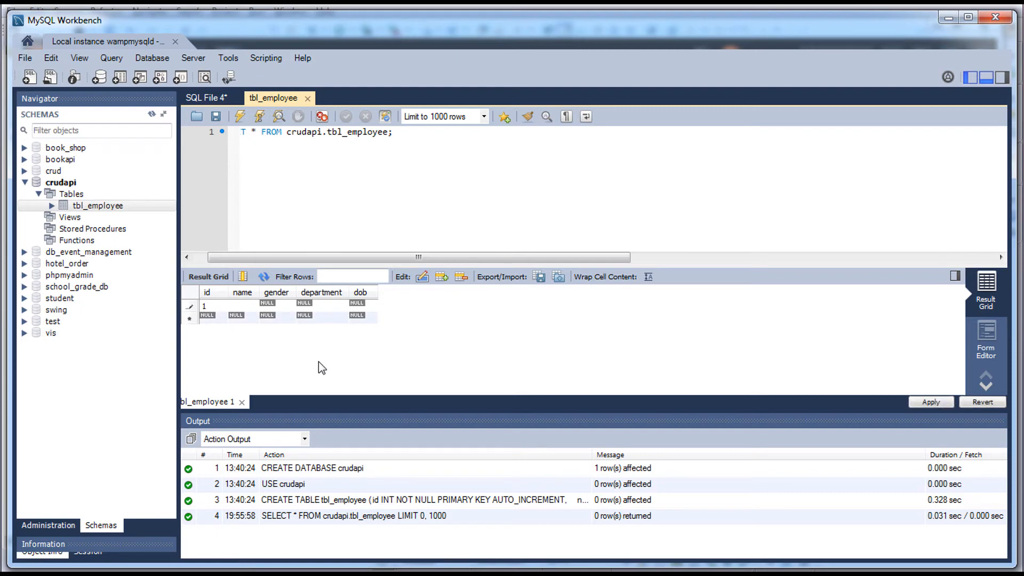
text(b)
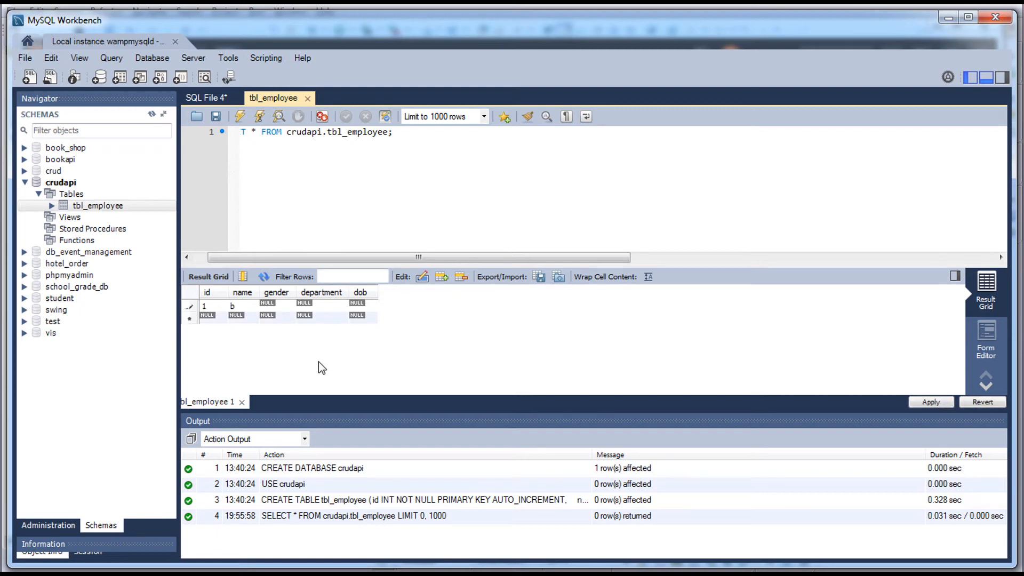
text(2tech)
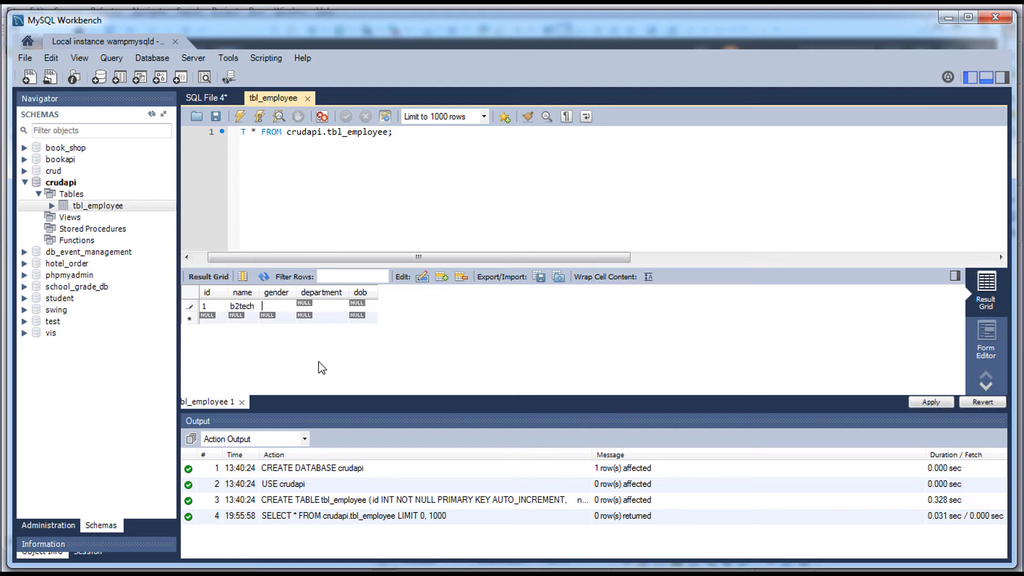
text(male)
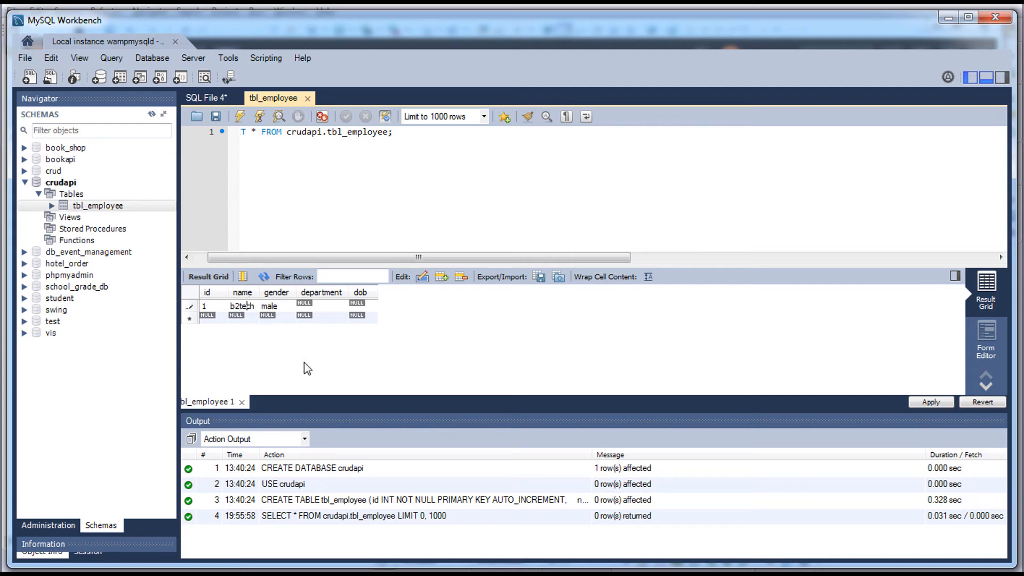
Step: Fill in name bushan, department development and a 1992 birth date
text(bushan)
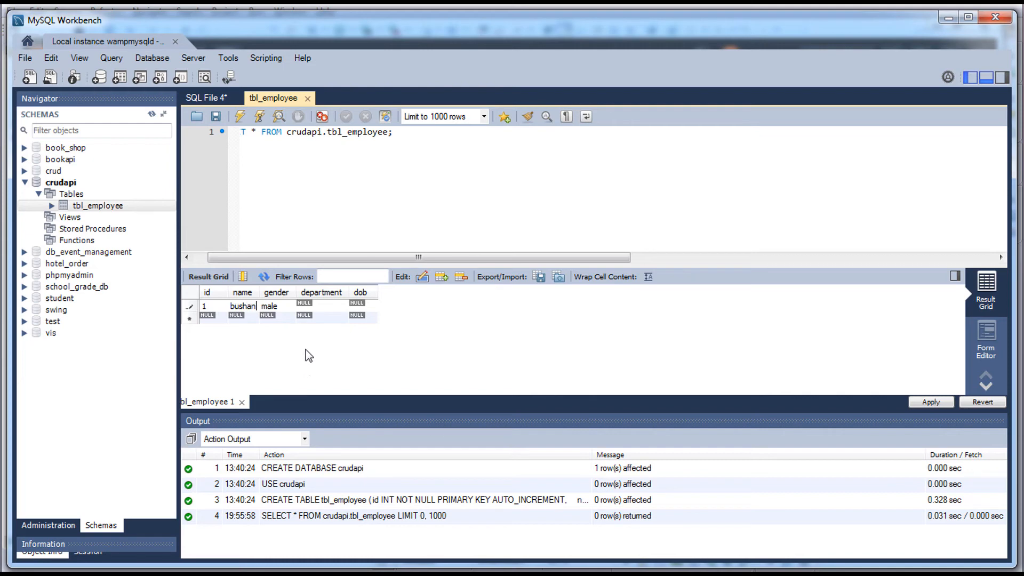
text(de)
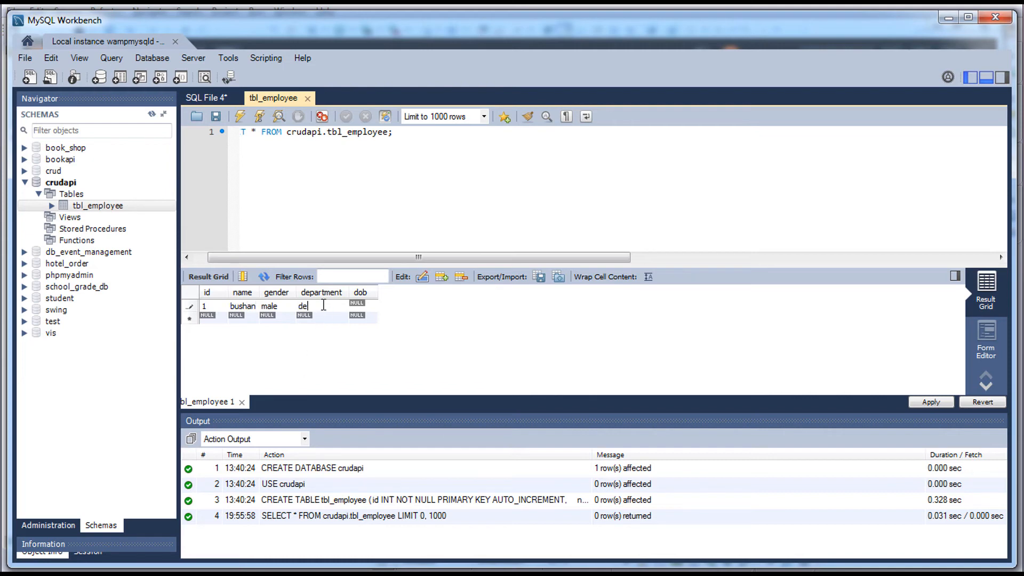
text(velopment)
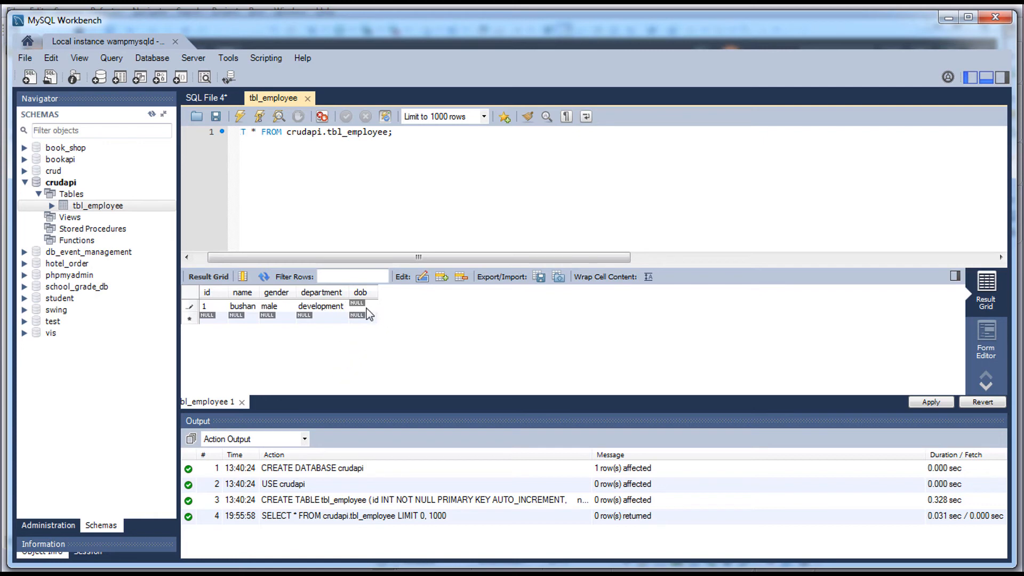
mouse_move(458, 348)
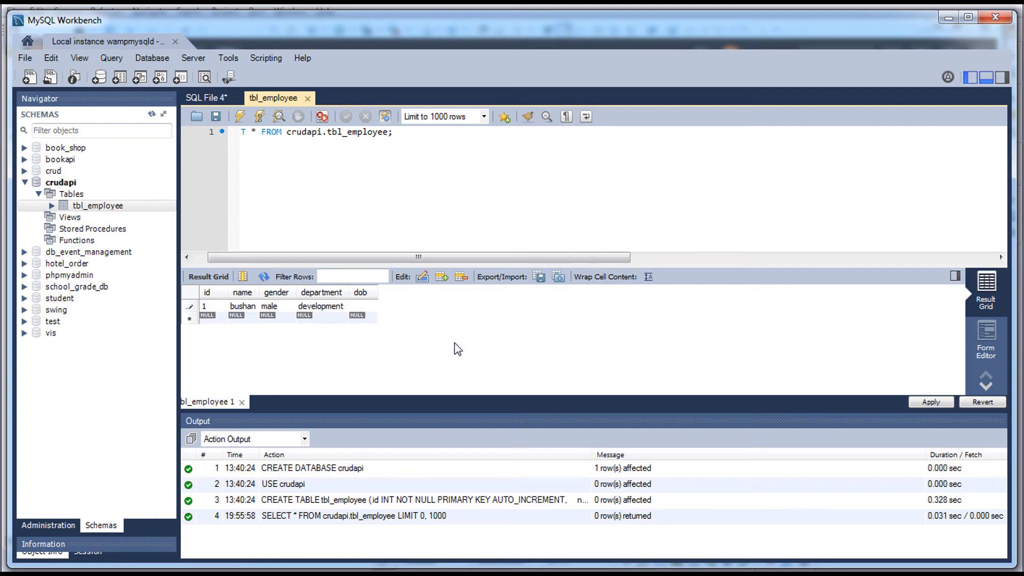
text(19*92)
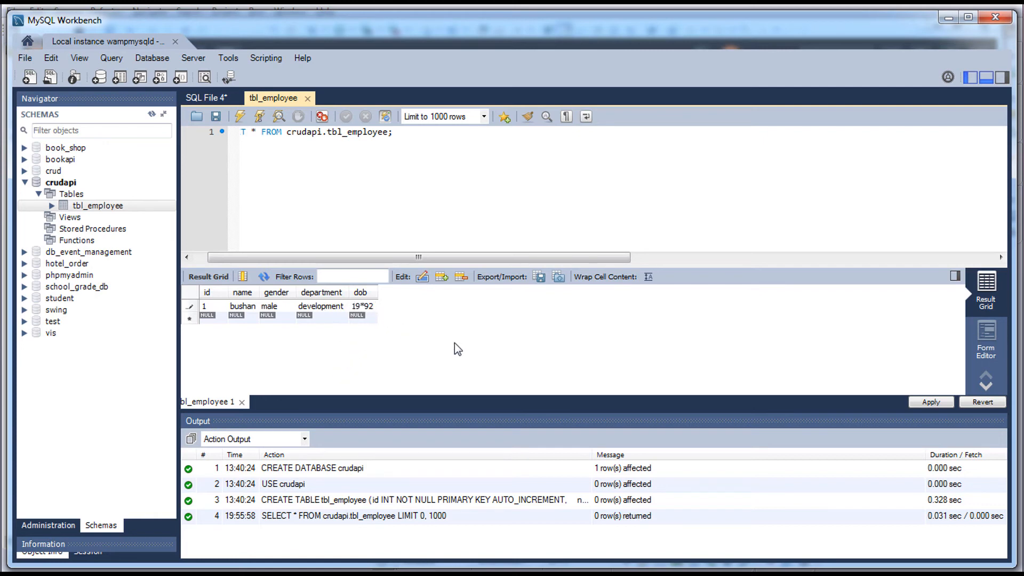
text(193)
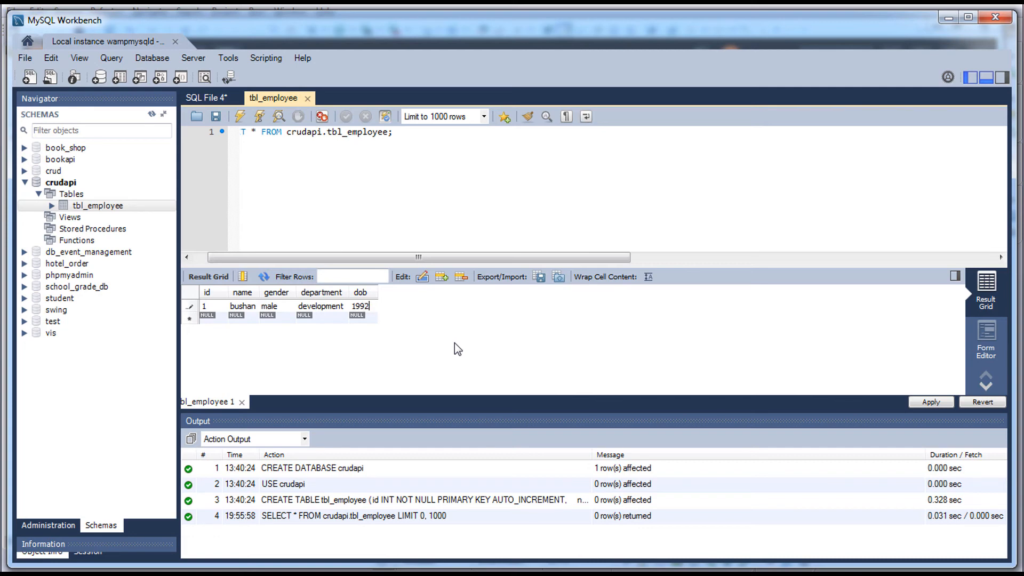
text(-)
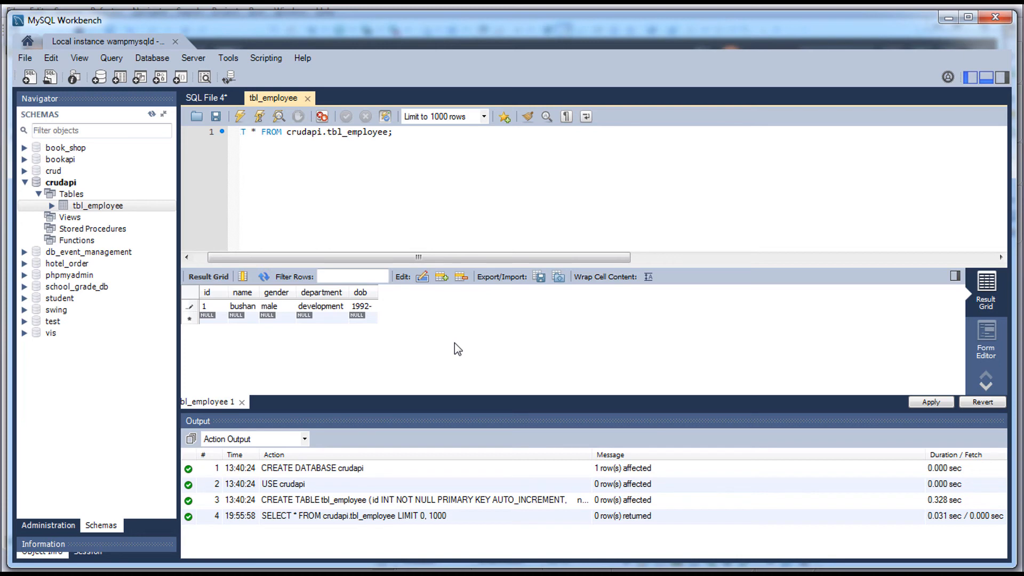
text(05-31)
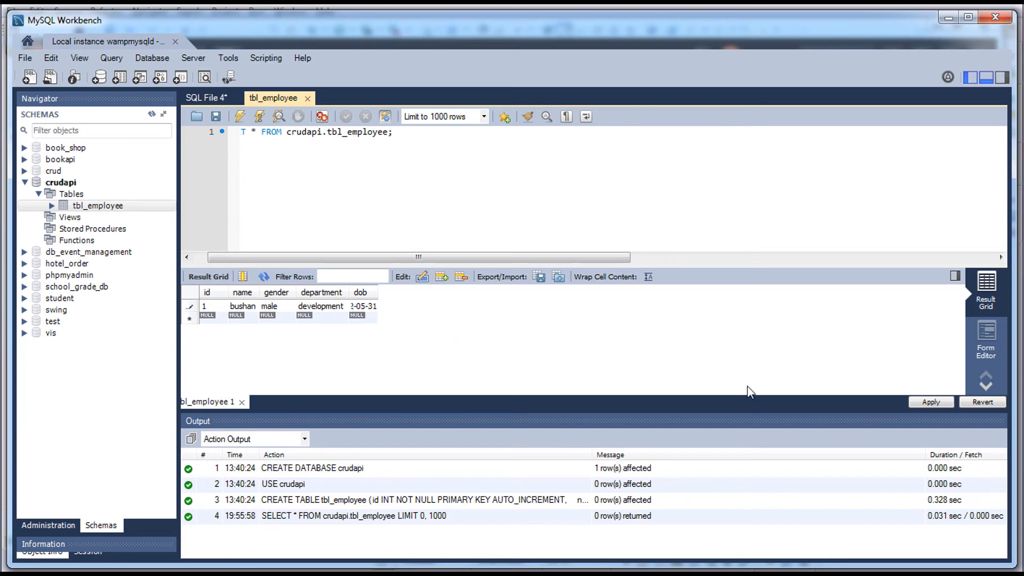
Step: Apply and finish the INSERT script for the employee row, then send Postman's GET request
click(931, 401)
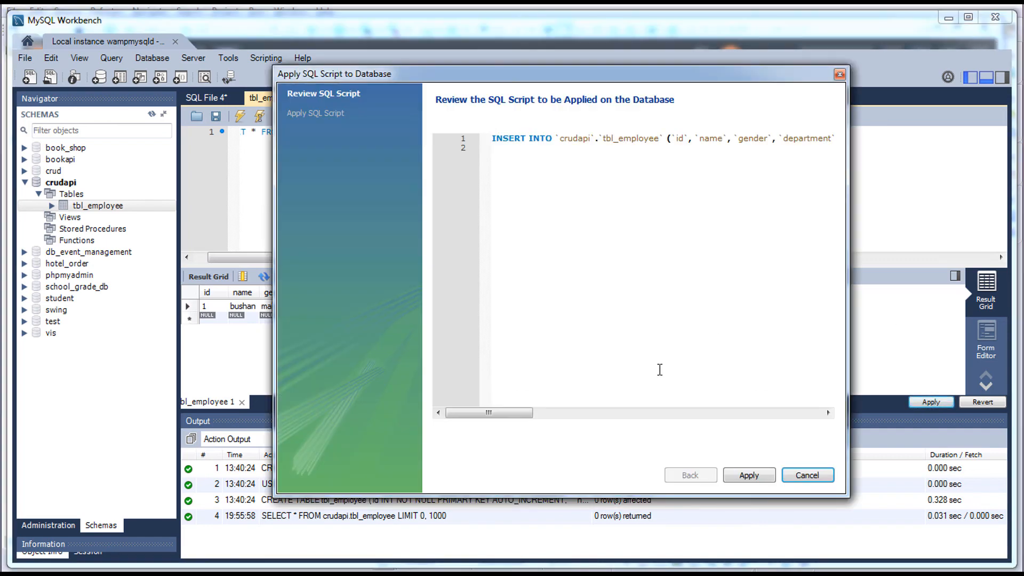
click(749, 475)
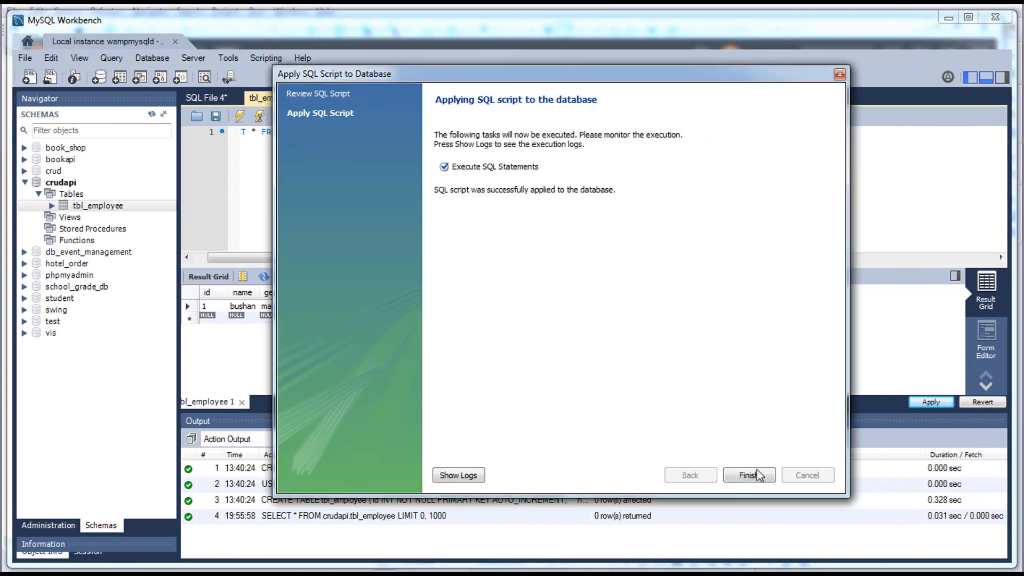
click(748, 475)
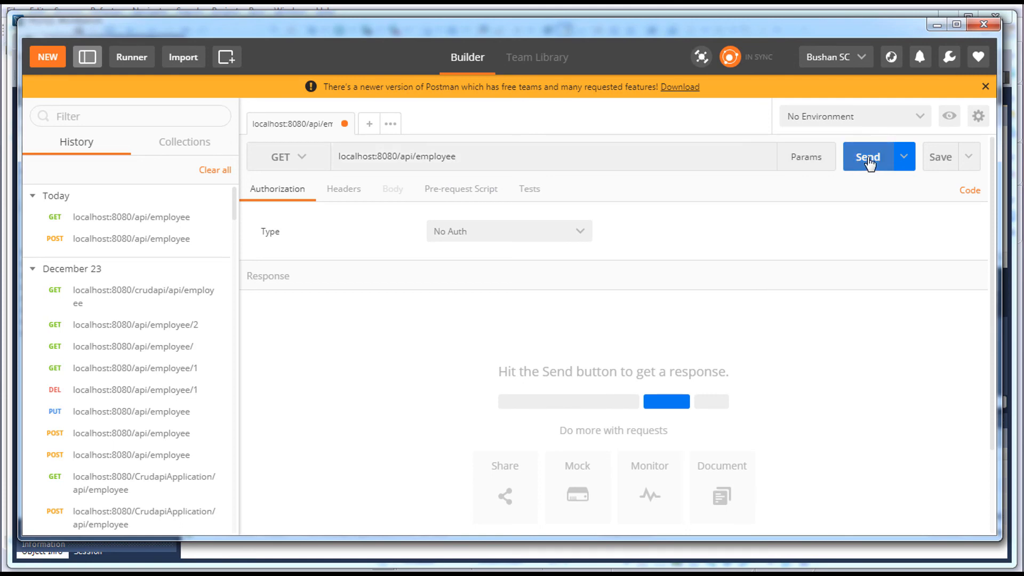
click(869, 156)
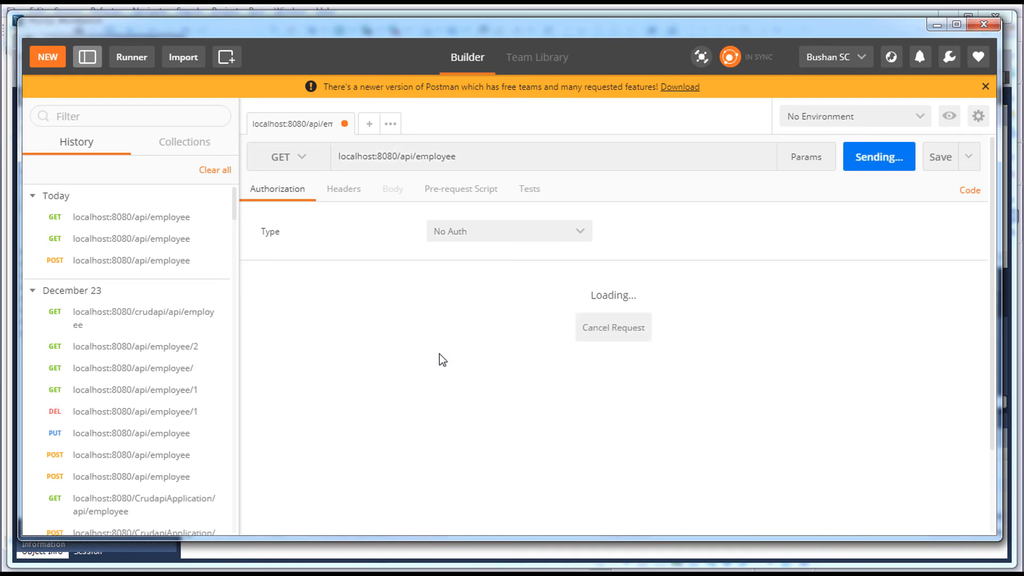